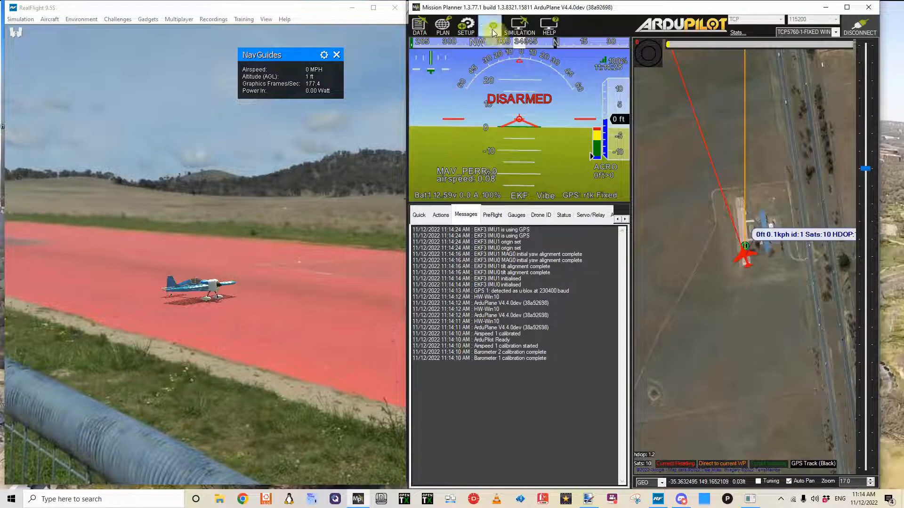
pyautogui.moveTo(492, 26)
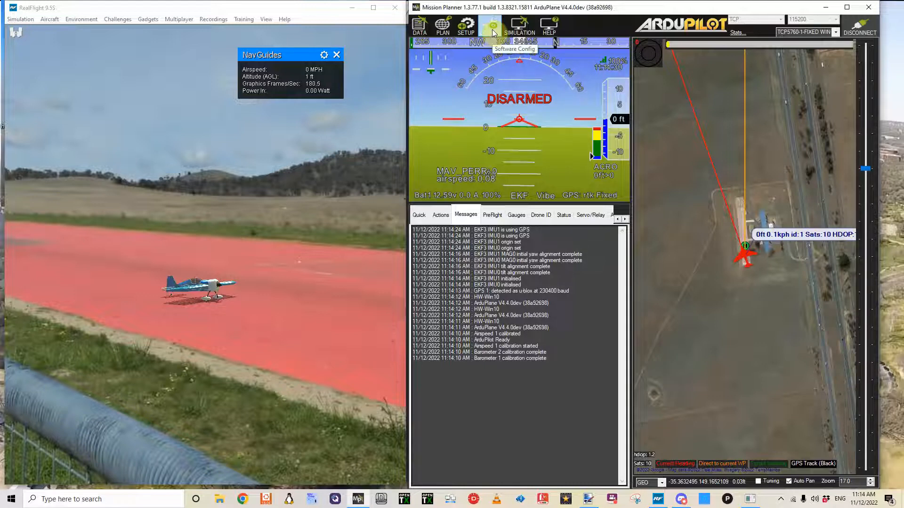
# Switch from the flight data view to the CONFIG software configuration pages
pyautogui.click(490, 26)
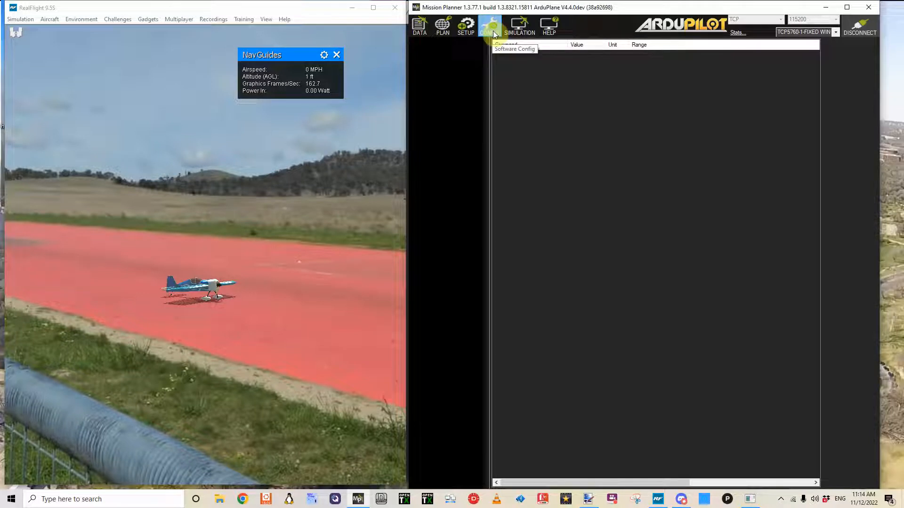
pyautogui.click(489, 27)
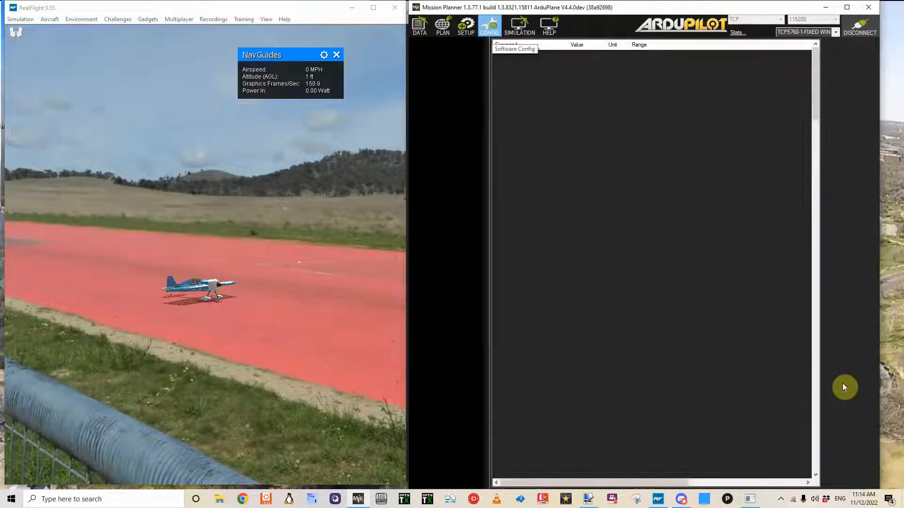
# Set SCR_ENABLE to 1, write it to the autopilot, and refresh the parameters to list the scripting group
pyautogui.click(489, 26)
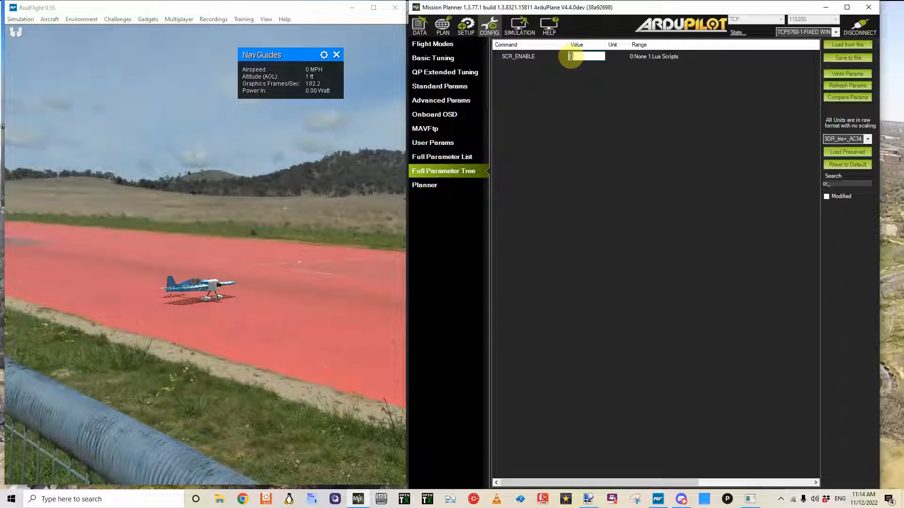
pyautogui.click(570, 56)
pyautogui.write('1')
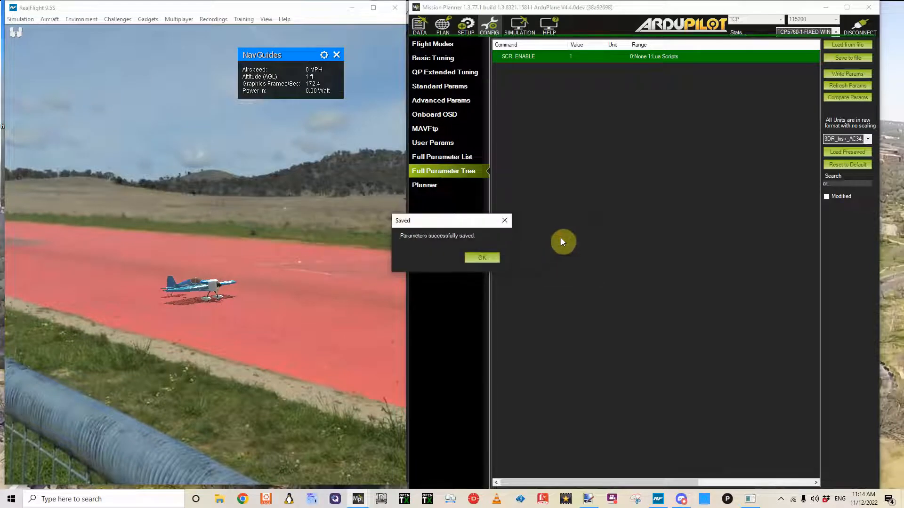
pyautogui.click(482, 257)
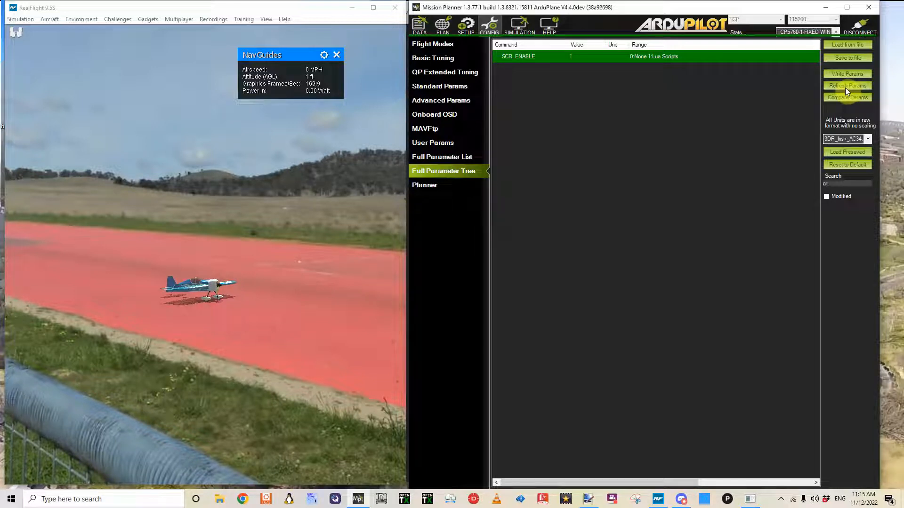
pyautogui.click(846, 85)
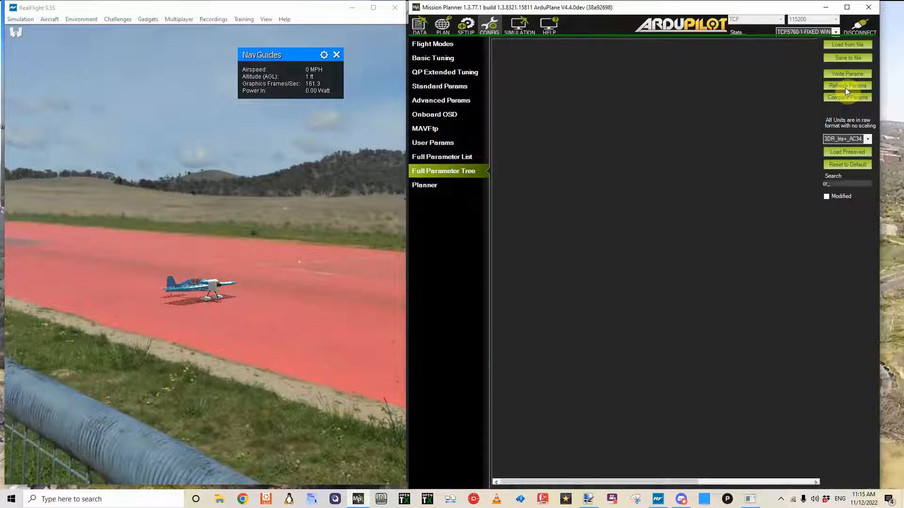
pyautogui.click(846, 86)
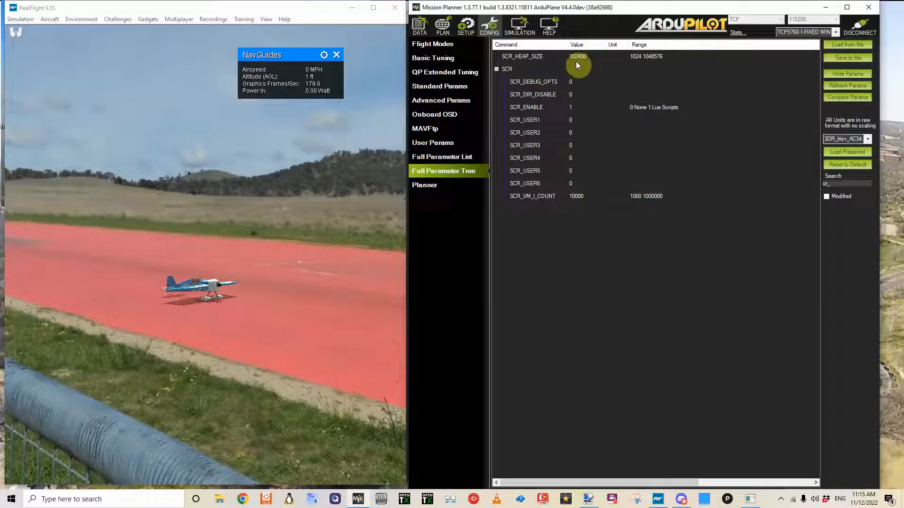
# Load Addiction.param, excluding SCR_ENABLE, to apply SCR_HEAP_SIZE 400000 and SCR_VM_I_COUNT 200000
pyautogui.click(847, 45)
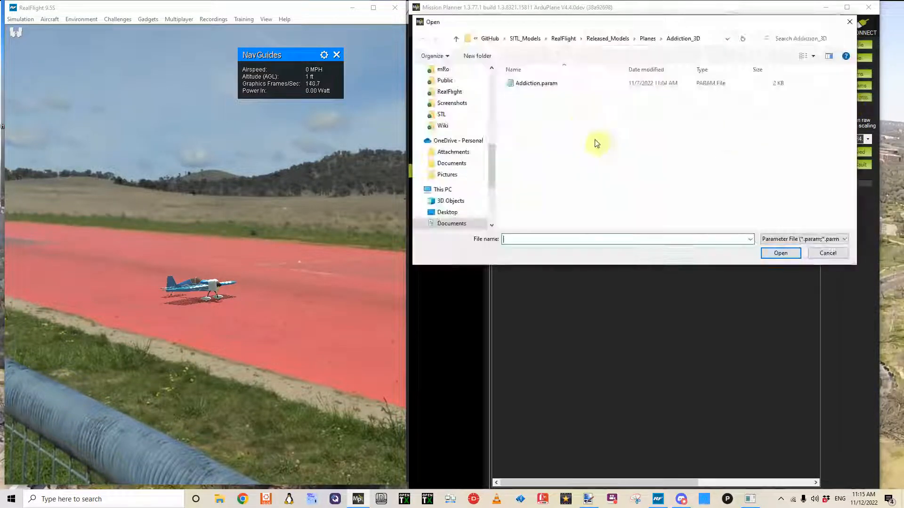
pyautogui.click(779, 253)
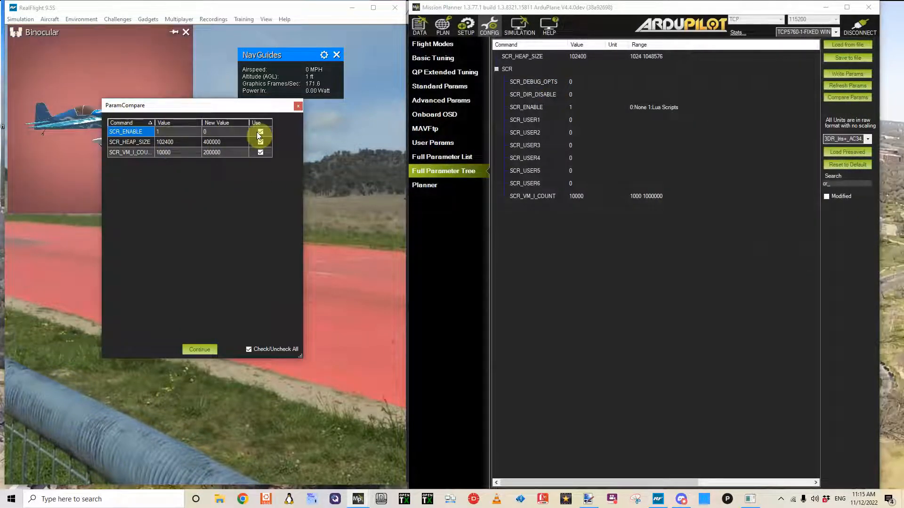
pyautogui.click(259, 132)
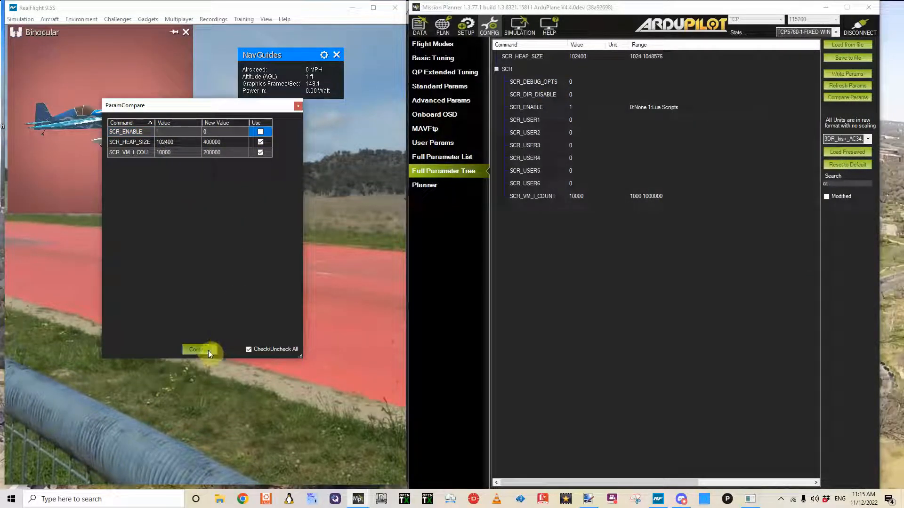
pyautogui.click(194, 350)
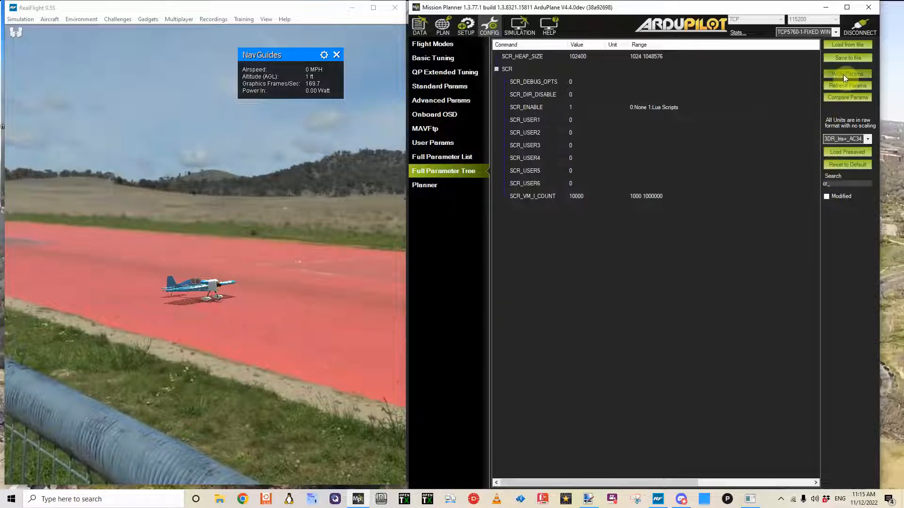
# Write the loaded heap size and VM count parameters to the autopilot
pyautogui.click(846, 73)
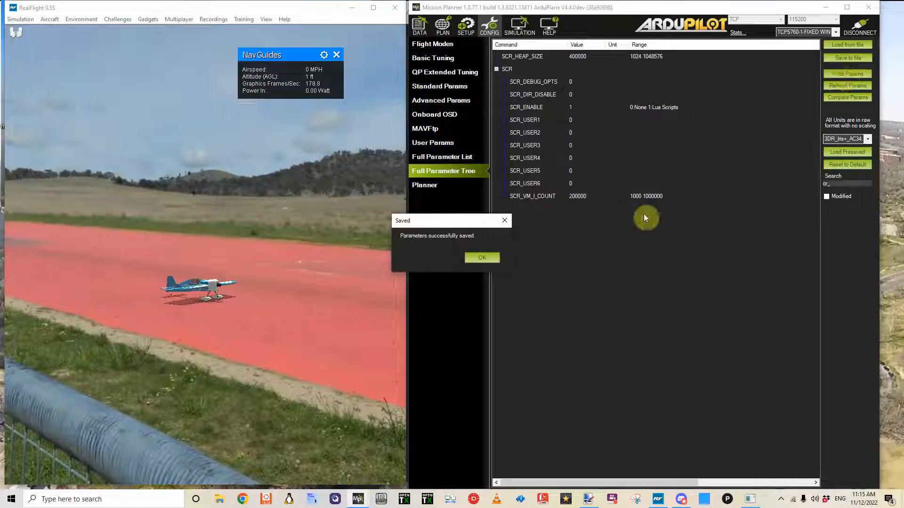
pyautogui.click(481, 258)
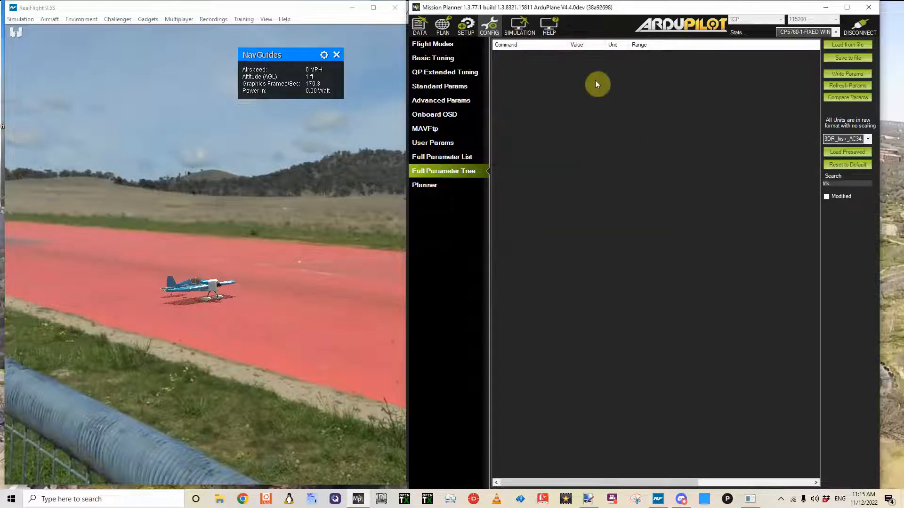
# Reboot the simulated autopilot with the Preflight_Reboot_Shutdown action from Flight Data
pyautogui.click(419, 26)
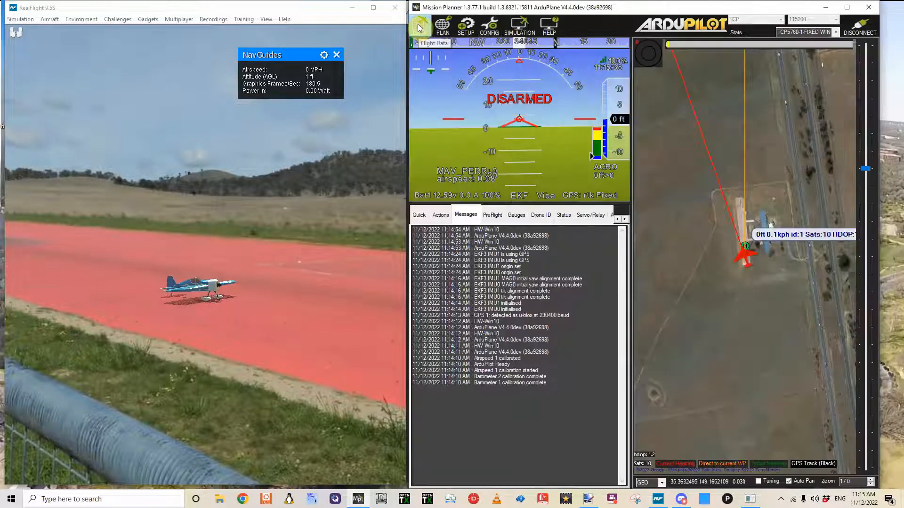
pyautogui.click(439, 214)
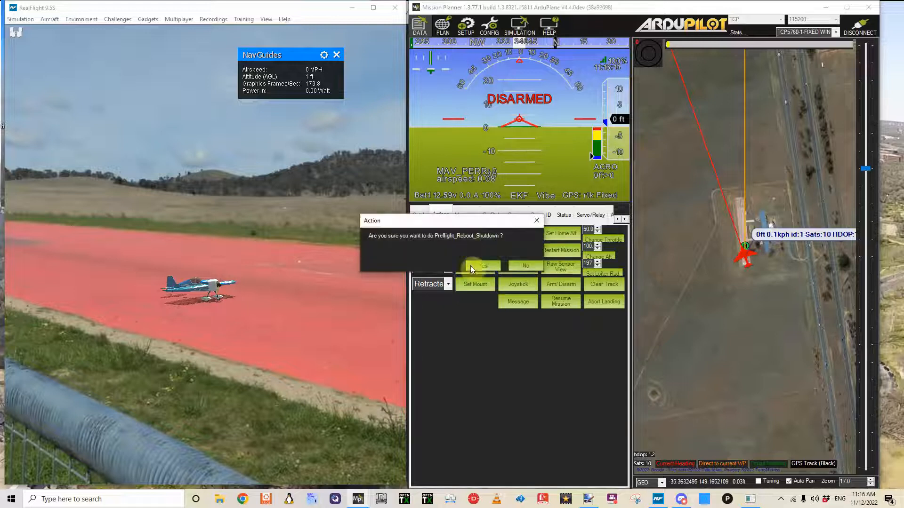
pyautogui.click(524, 265)
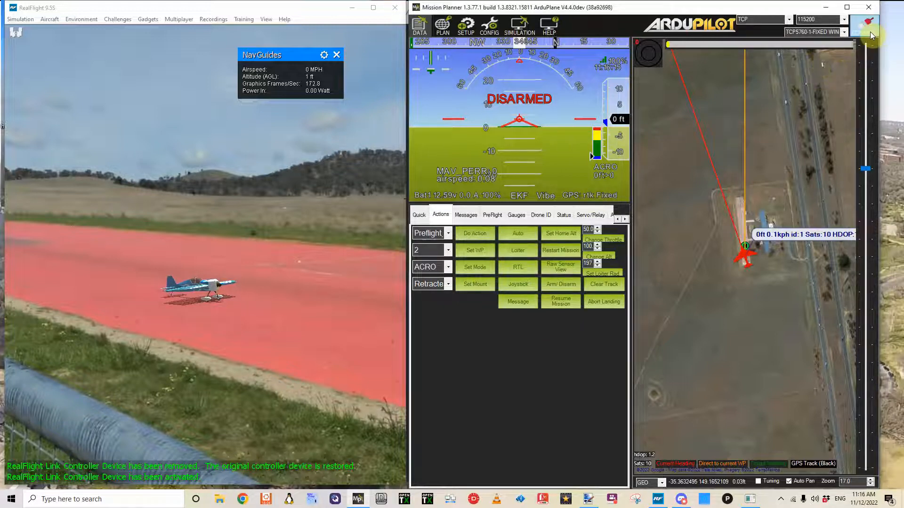
# Reconnect over TCP to 127.0.0.1 port 5763
pyautogui.click(863, 23)
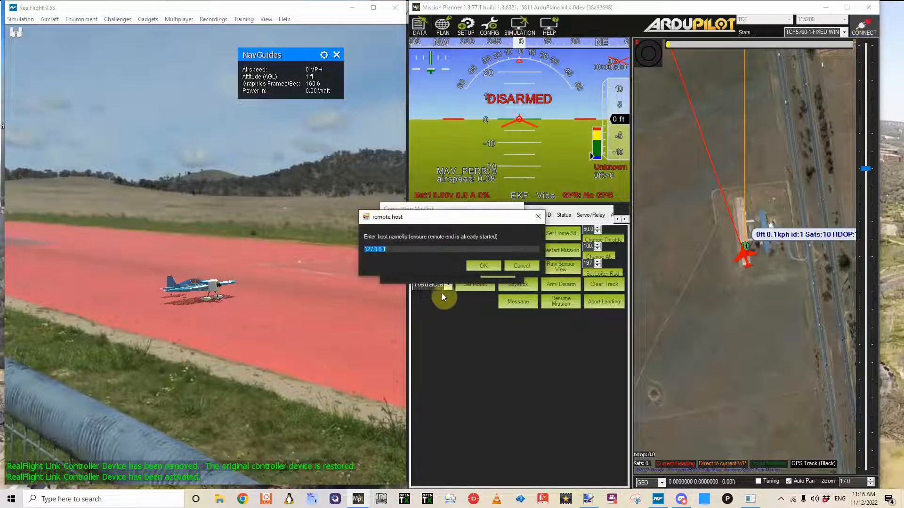
pyautogui.click(482, 265)
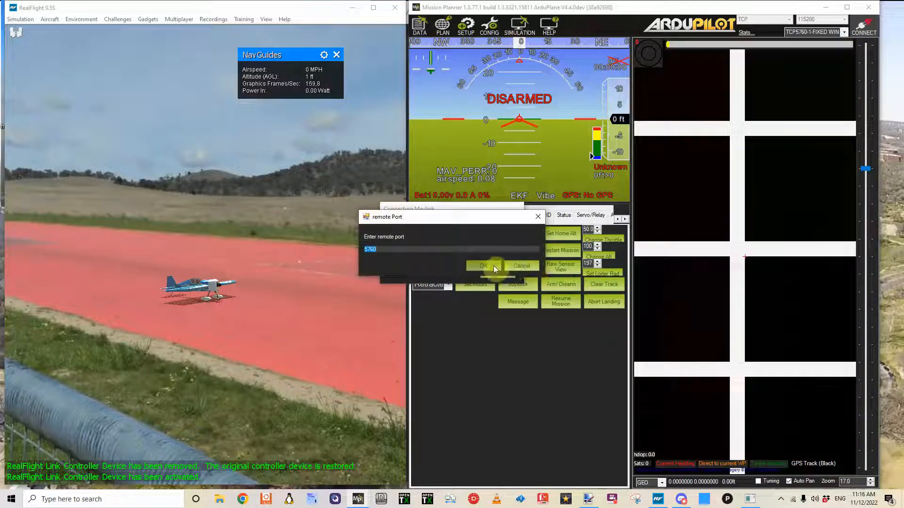
pyautogui.click(483, 265)
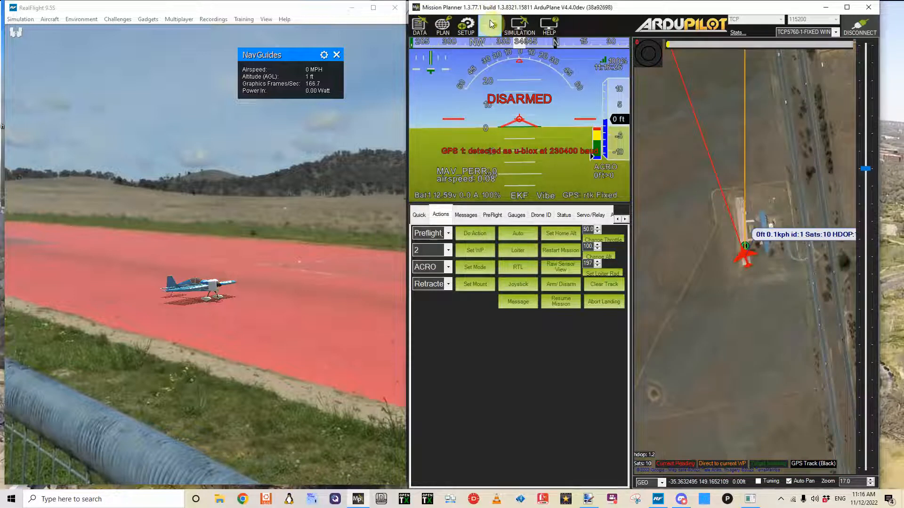
# Filter the full parameter tree by 'trik', set TRIK_ENABLE to 1 and write it to the autopilot
pyautogui.click(490, 26)
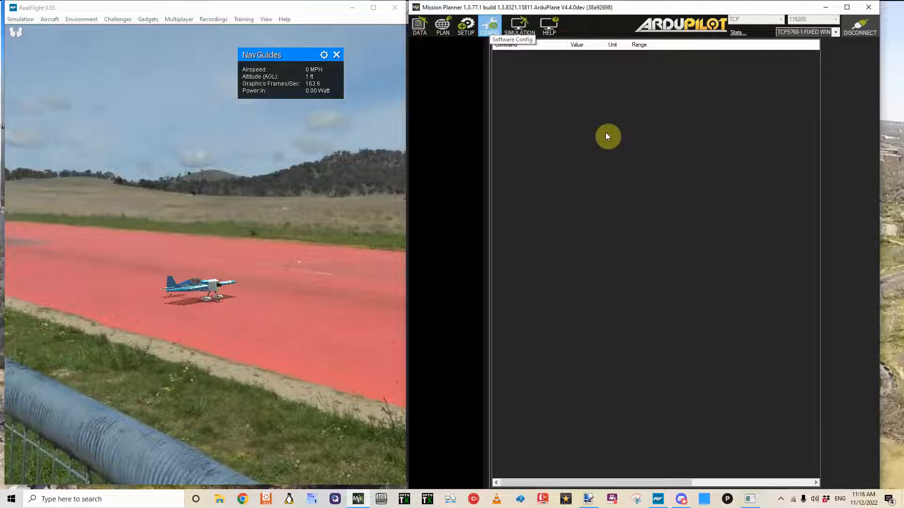
pyautogui.click(488, 26)
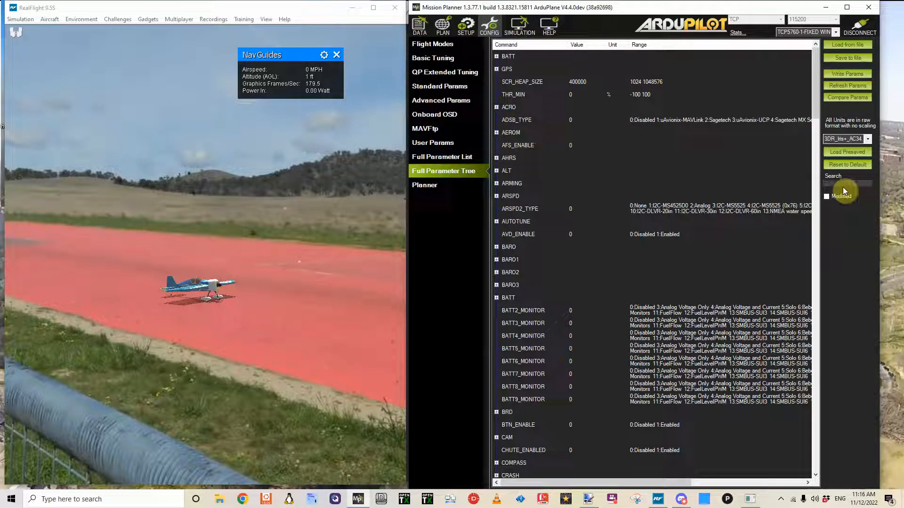
pyautogui.click(846, 183)
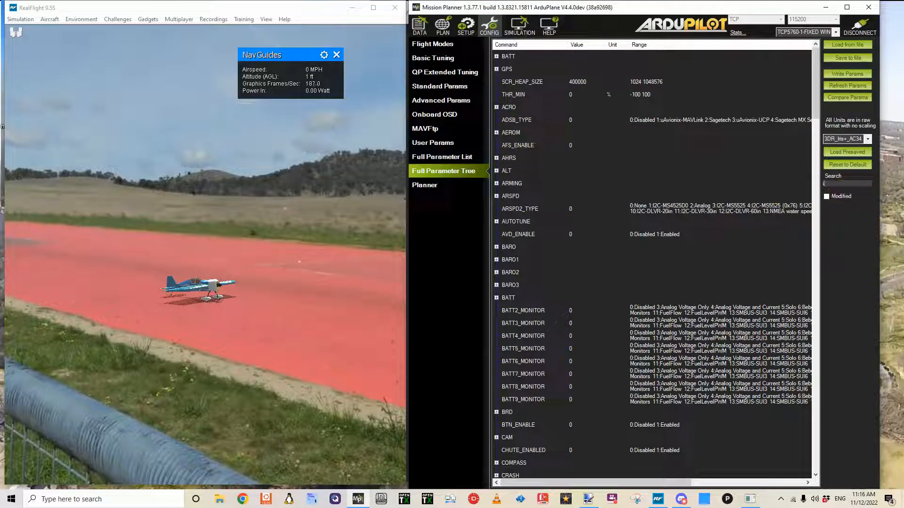
pyautogui.write('trik')
pyautogui.write('1')
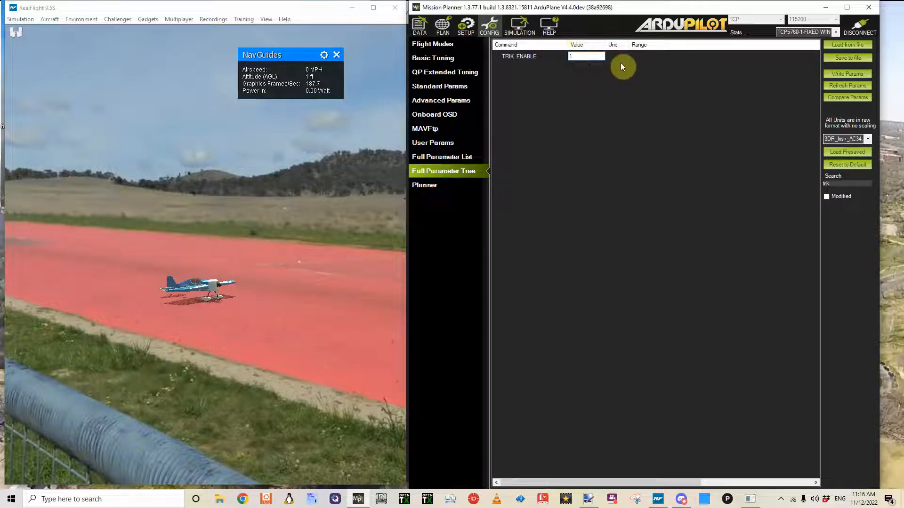
pyautogui.click(848, 74)
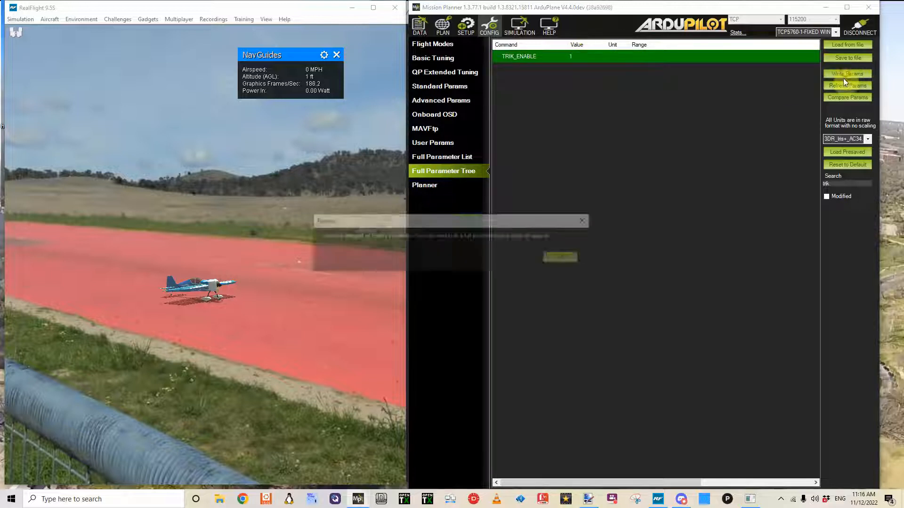
pyautogui.click(846, 74)
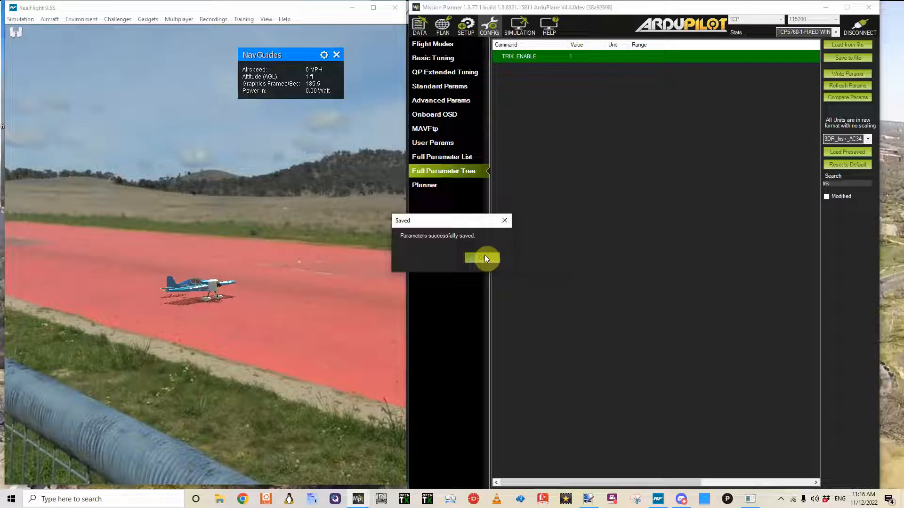
# Run the Scripting action on Flight Data so the autopilot reports 'Enabled 3 aerobatic tricks'
pyautogui.click(481, 258)
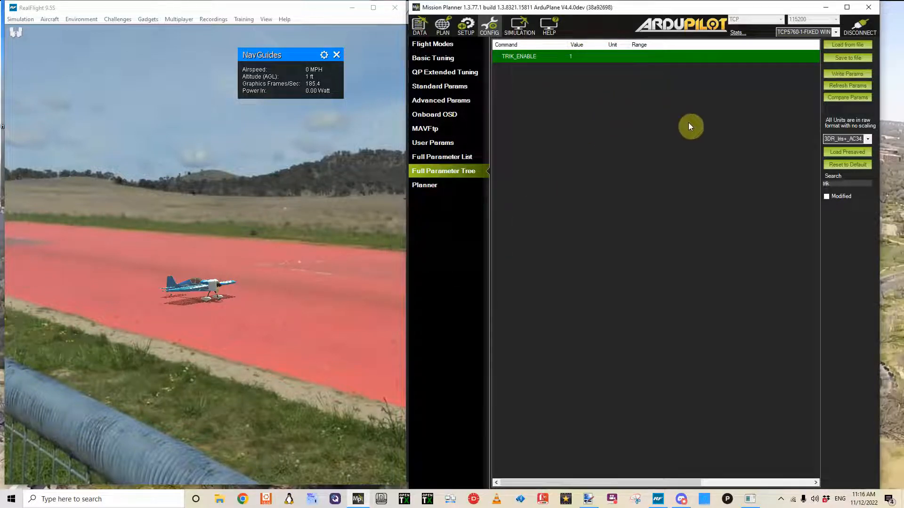
pyautogui.click(419, 25)
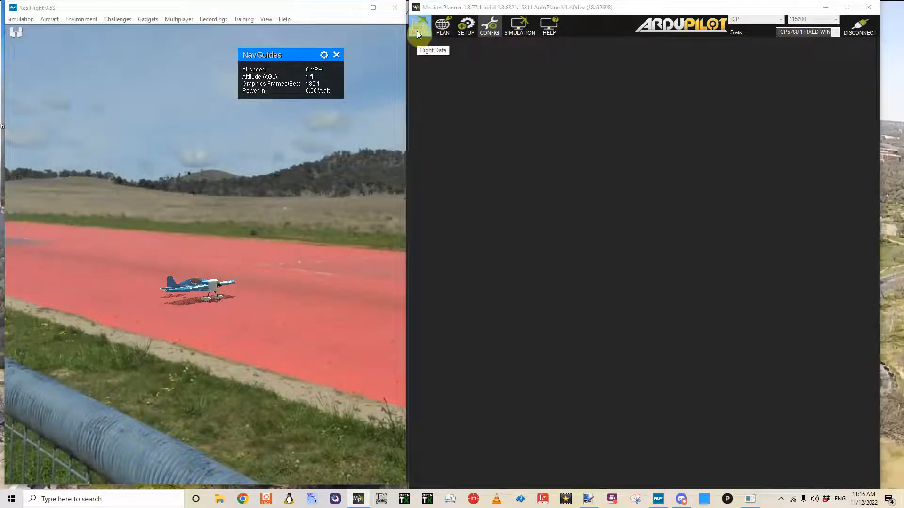
pyautogui.click(419, 26)
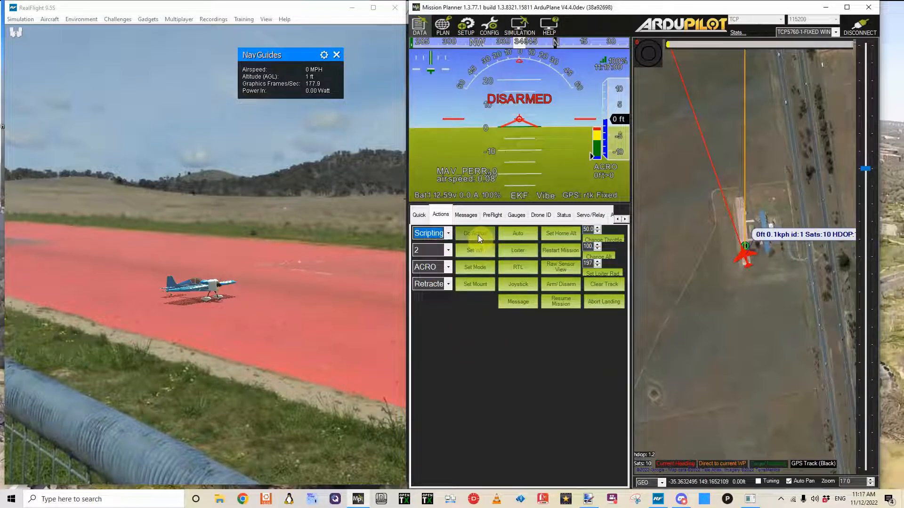
pyautogui.click(474, 233)
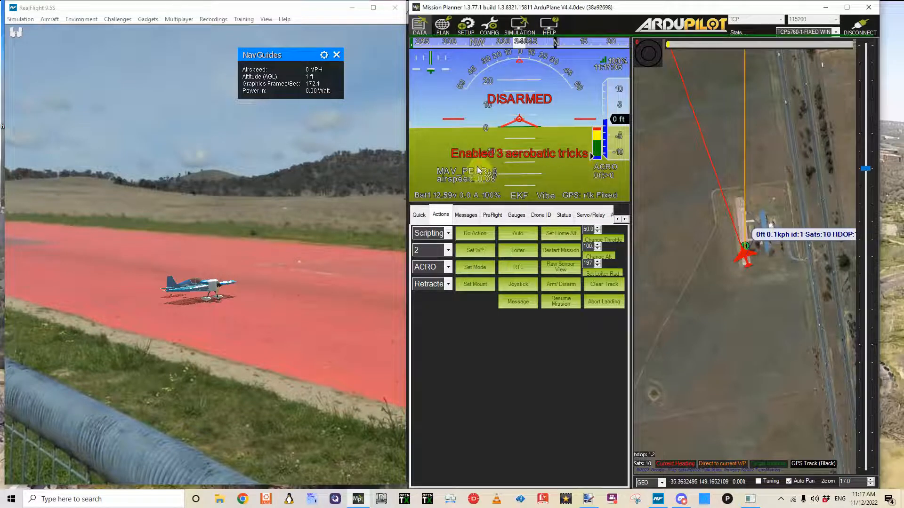
# Retry the parameter download and reopen CONFIG with the full parameter tree loaded
pyautogui.click(488, 26)
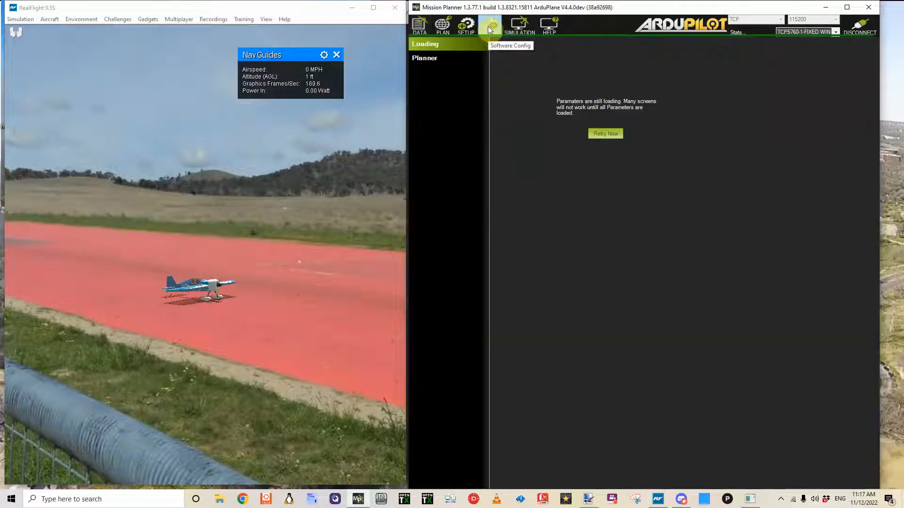
pyautogui.click(604, 133)
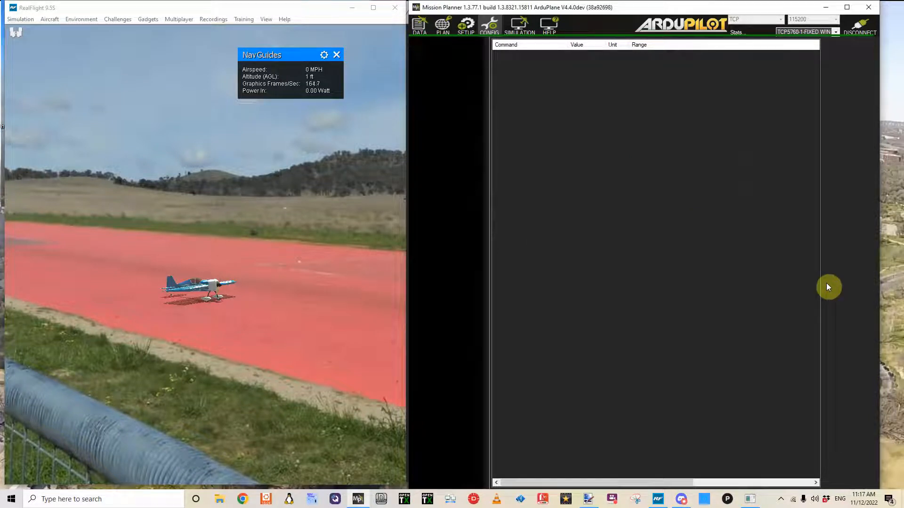
pyautogui.moveTo(833, 266)
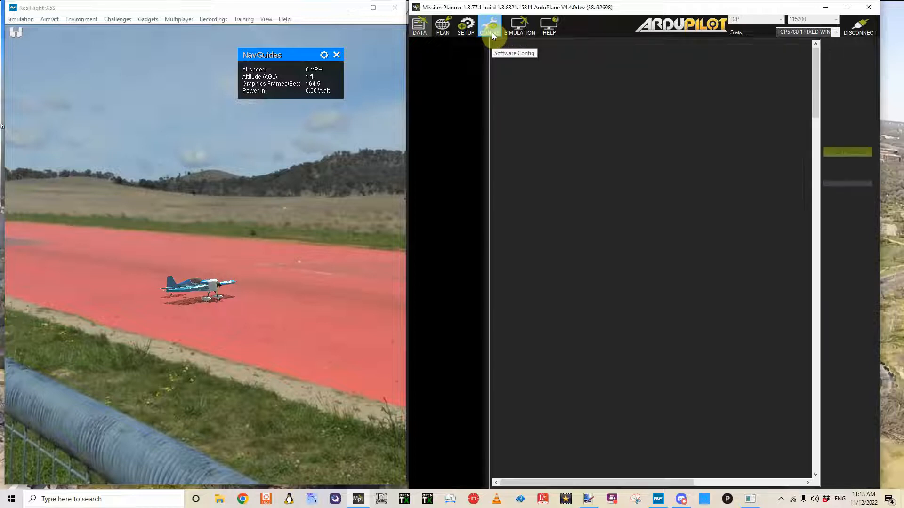
pyautogui.click(488, 26)
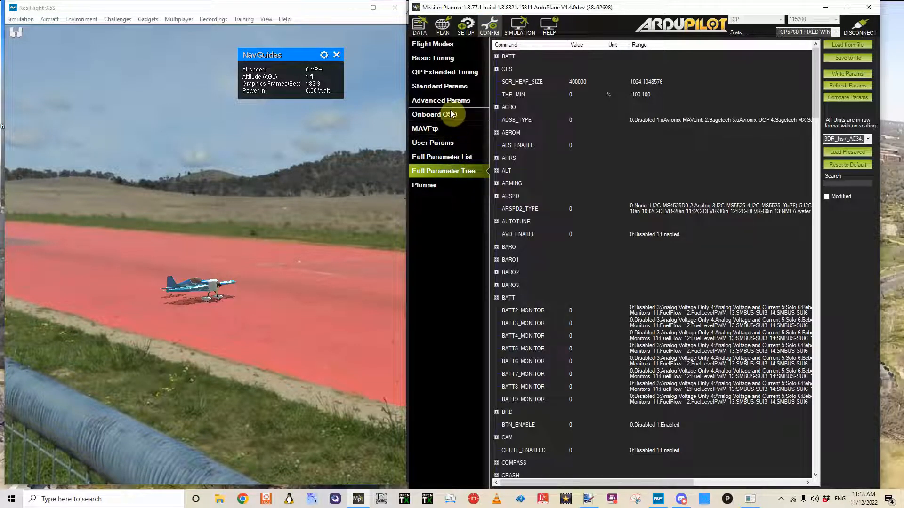
# In User Params, set RC6_OPTION to Scripting1 and RC9_OPTION to Scripting2
pyautogui.click(433, 142)
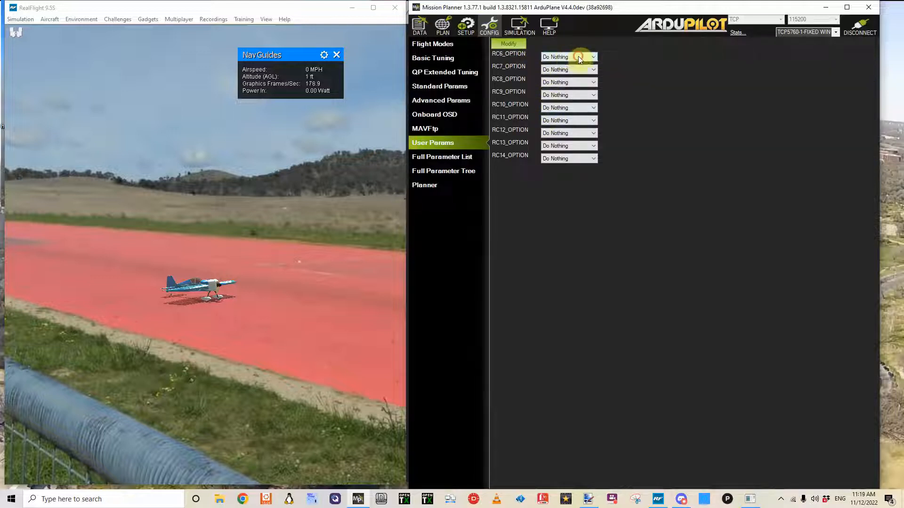
pyautogui.click(592, 56)
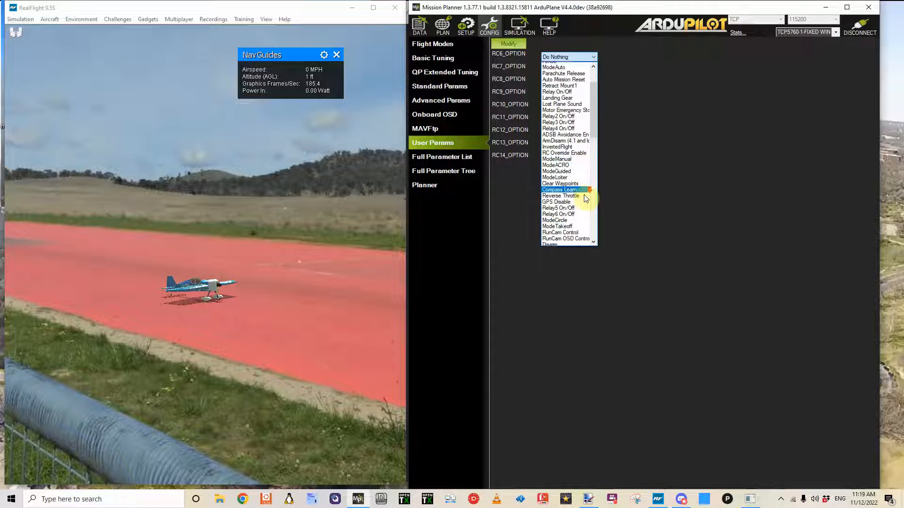
pyautogui.scroll(-3)
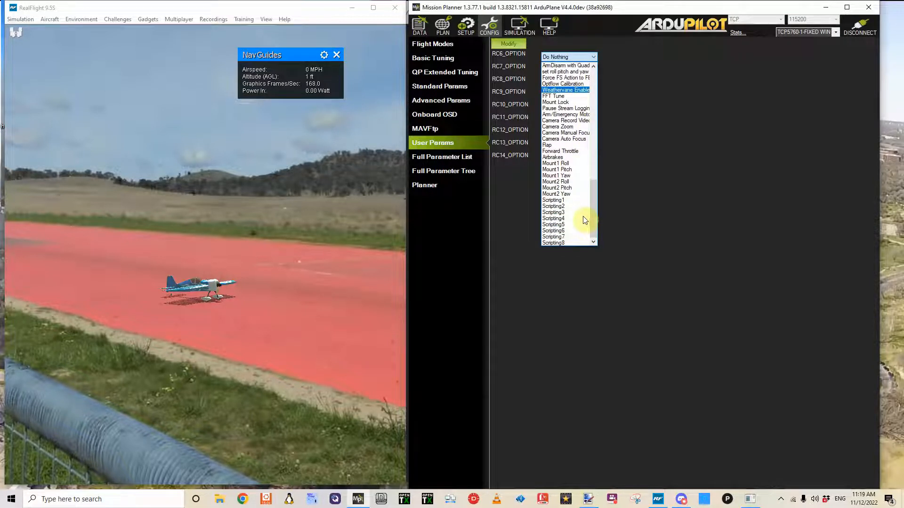
pyautogui.click(553, 200)
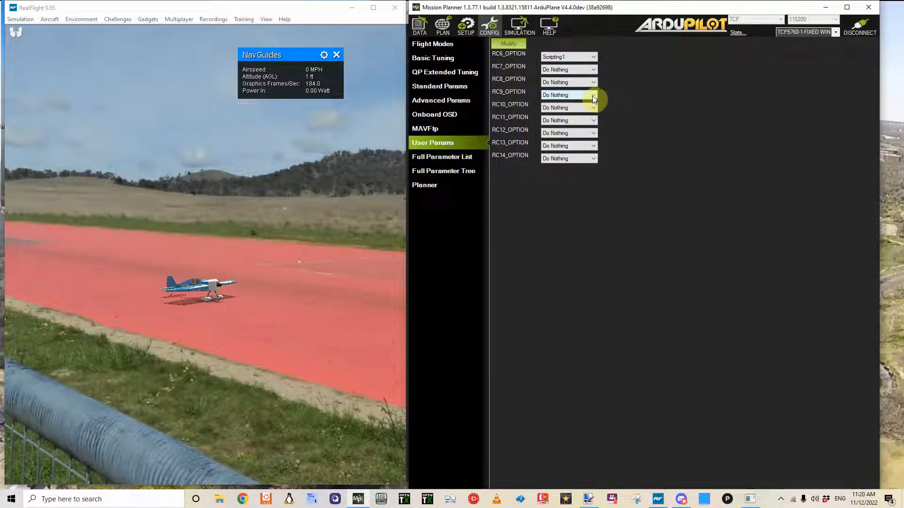
pyautogui.click(592, 94)
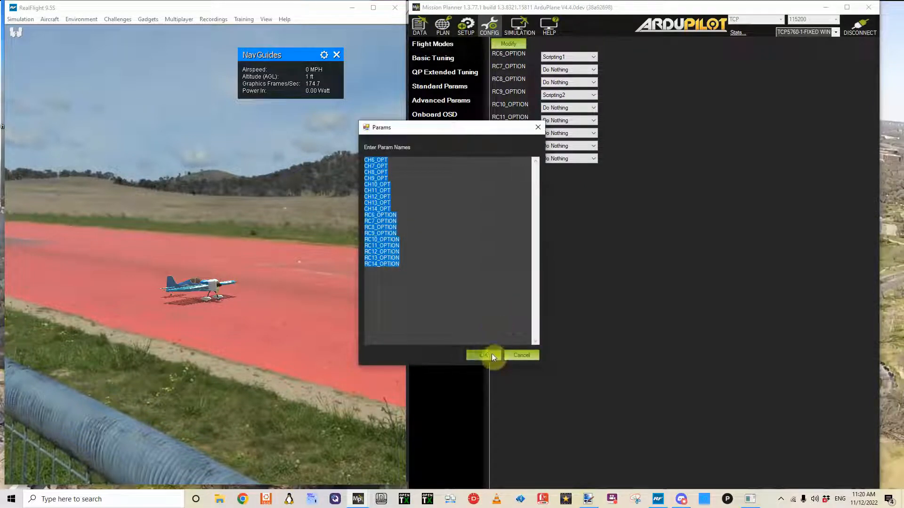
pyautogui.click(484, 355)
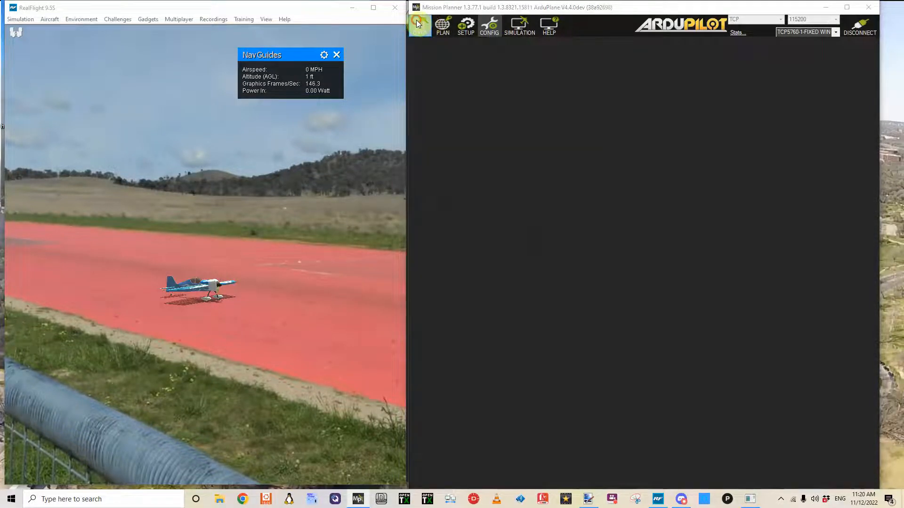
# Filter the full parameter tree by 'trik' to show TRIK_ACT_FN 300, TRIK_COUNT 3, TRIK_ENABLE 1, TRIK_SEL_FN 301
pyautogui.click(489, 25)
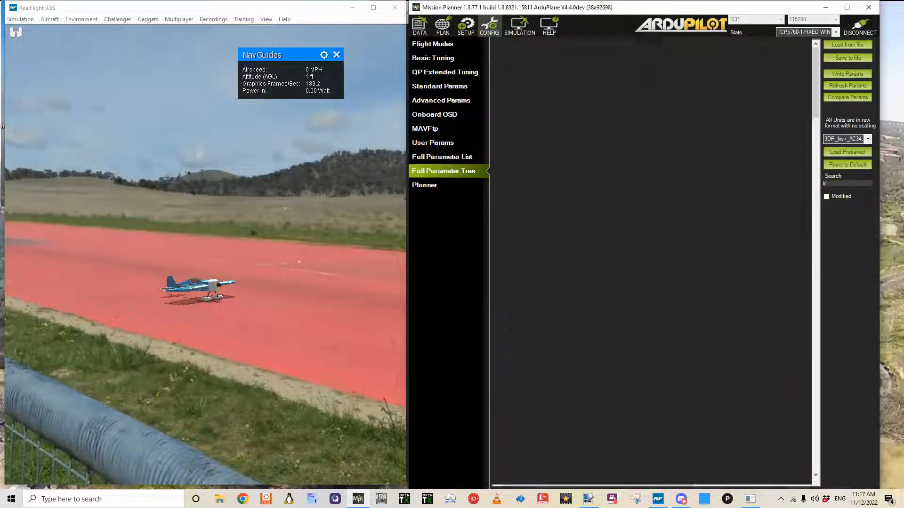
pyautogui.click(443, 170)
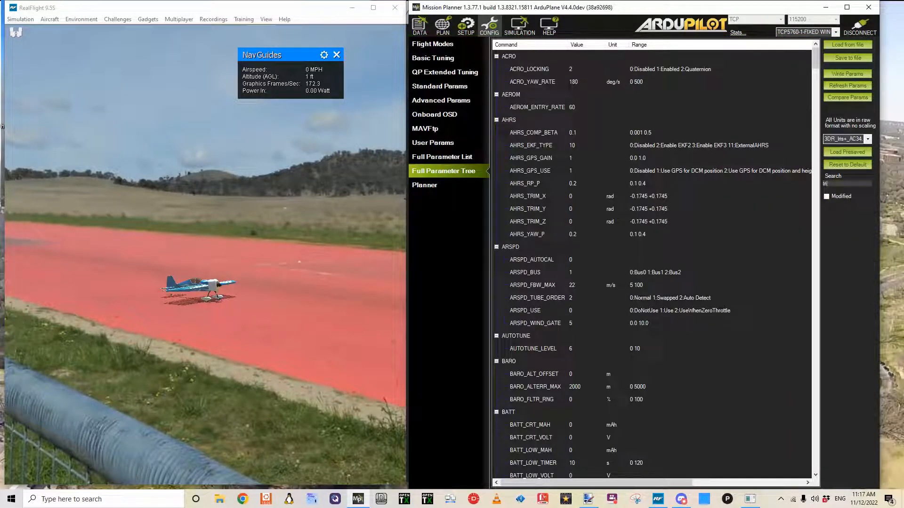
pyautogui.write('trik_')
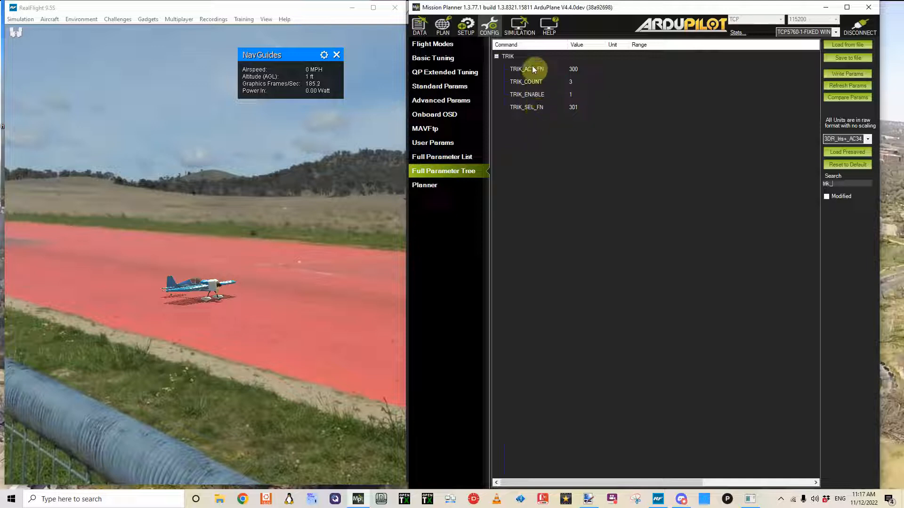
pyautogui.moveTo(570, 86)
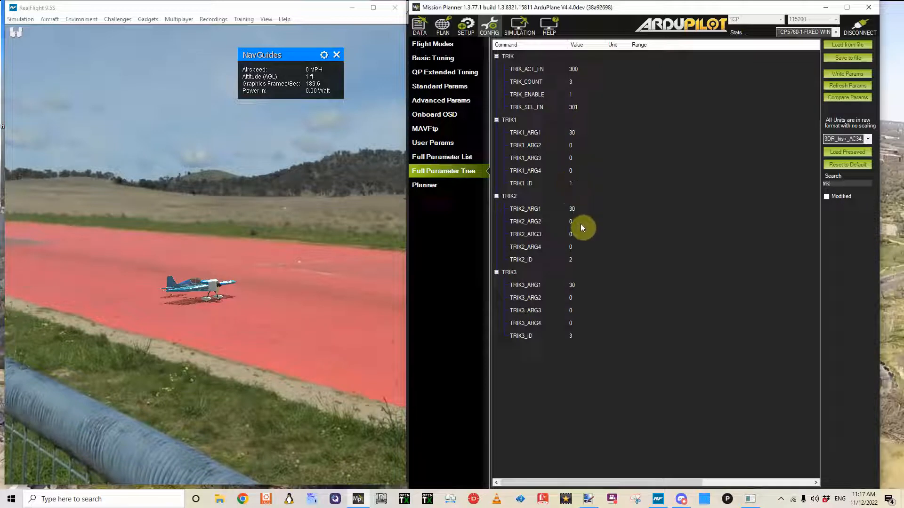
pyautogui.moveTo(576, 339)
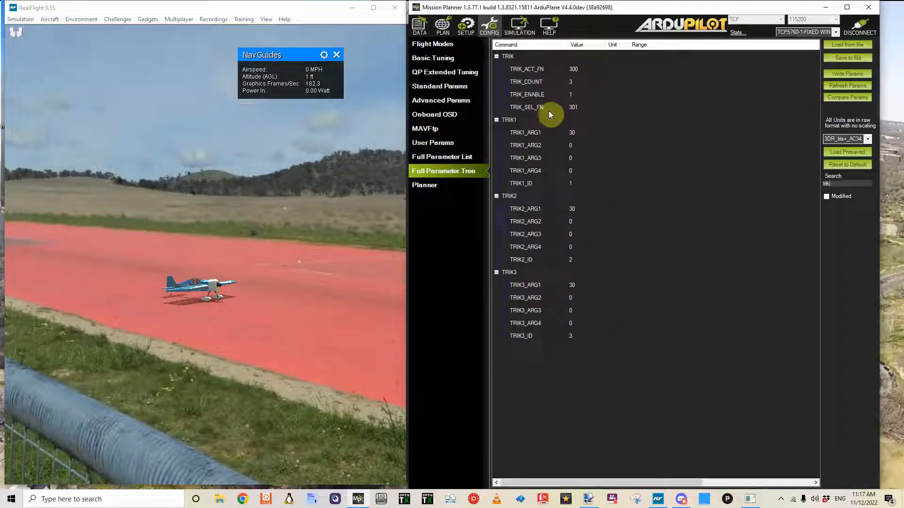
pyautogui.moveTo(572, 186)
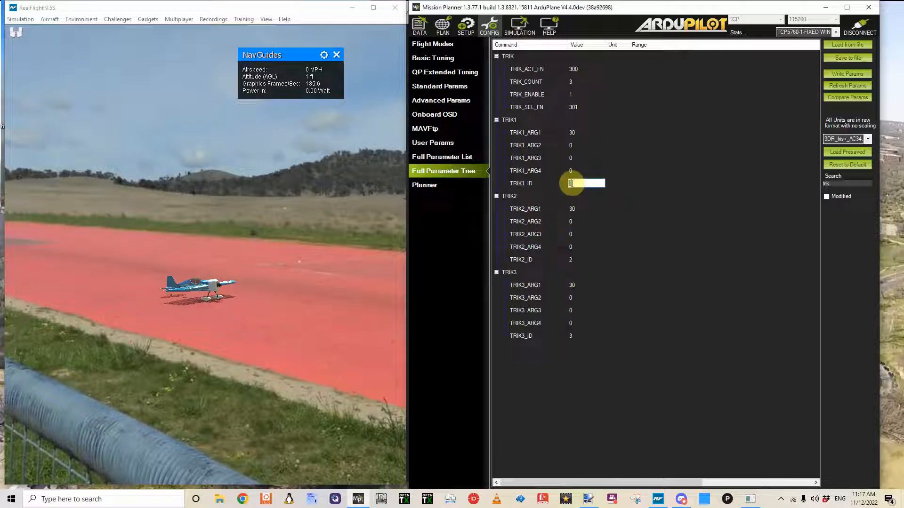
# Set TRIK1_ID to 72, write it to the vehicle, and rerun the Scripting action from Flight Data
pyautogui.write('72')
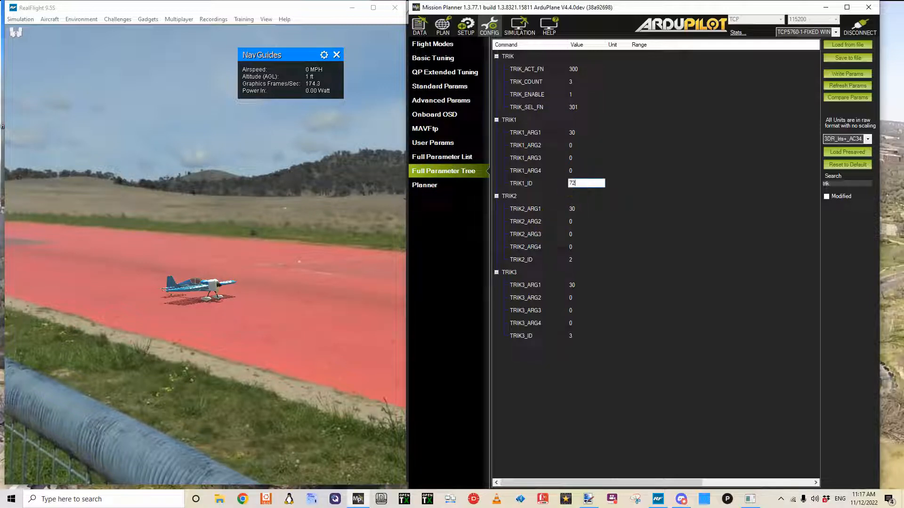
pyautogui.moveTo(576, 410)
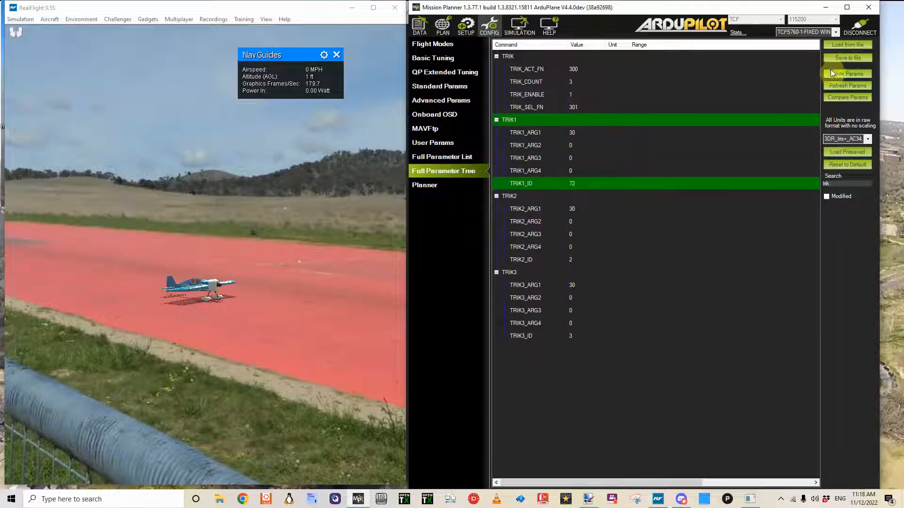
pyautogui.click(848, 73)
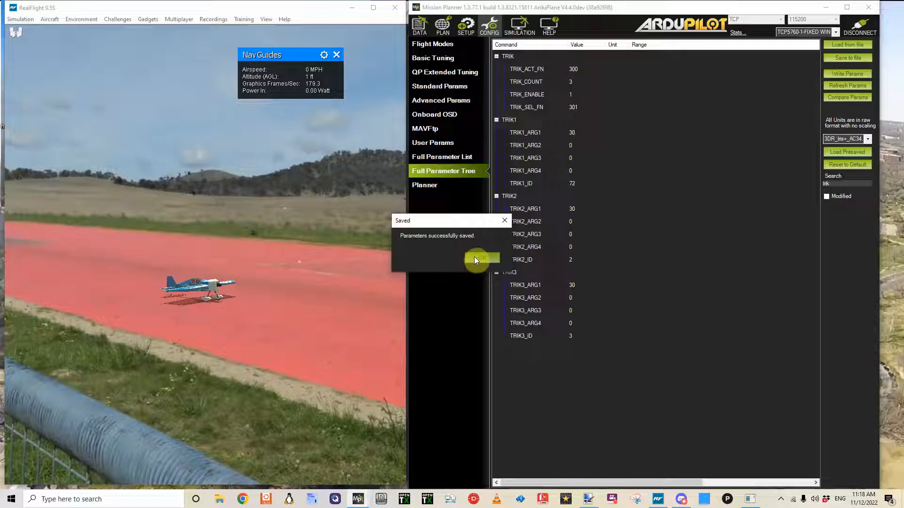
pyautogui.click(475, 260)
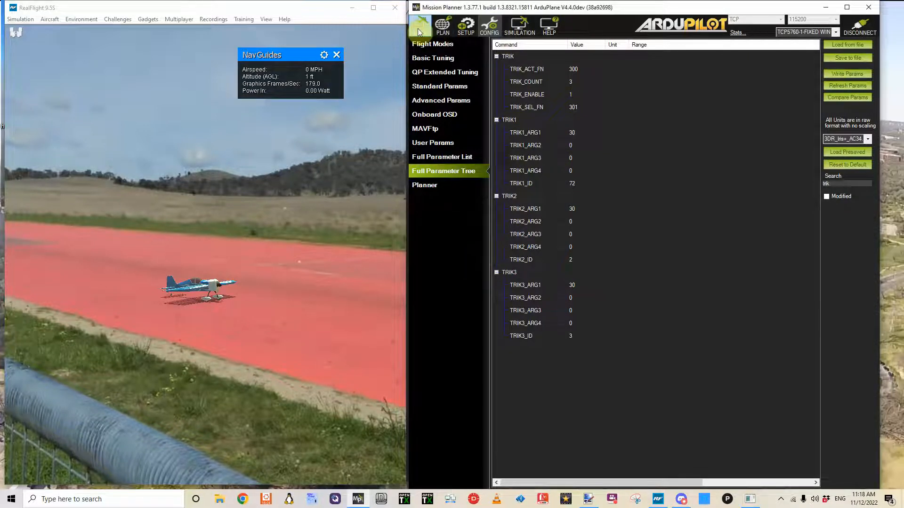
pyautogui.click(419, 25)
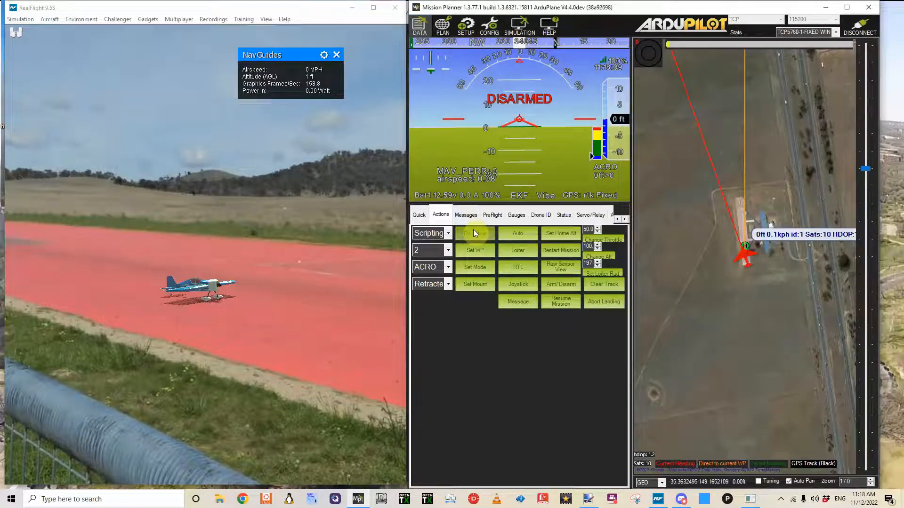
pyautogui.click(418, 215)
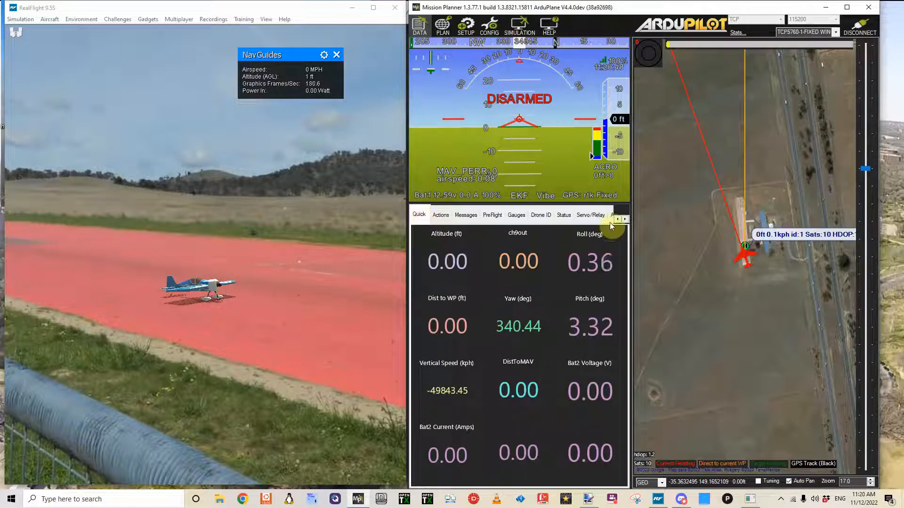
# Send Preflight_Reboot_Shutdown to the autopilot and reconnect over TCP to 127.0.0.1
pyautogui.click(440, 214)
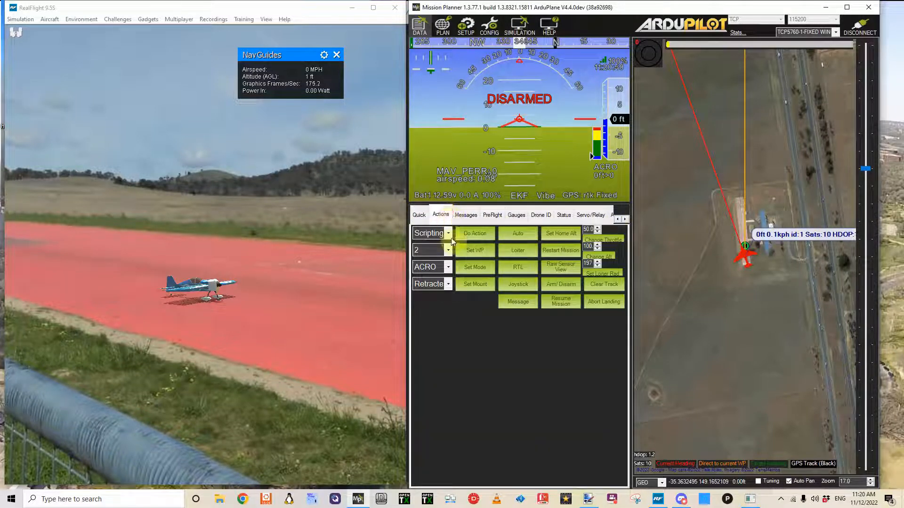
pyautogui.click(447, 233)
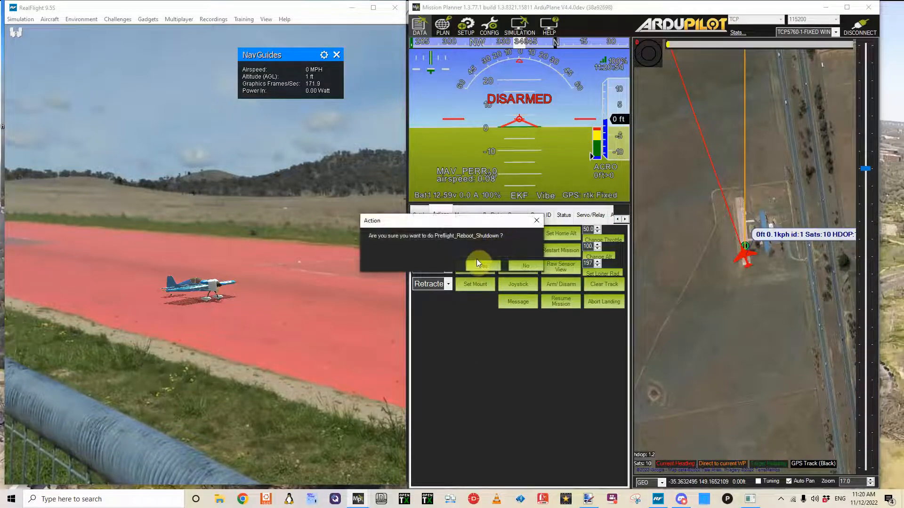
pyautogui.click(474, 266)
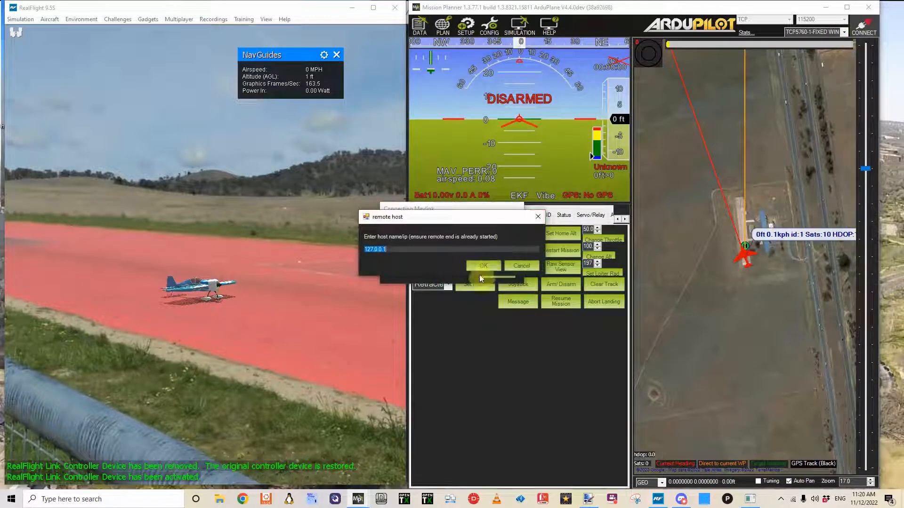
pyautogui.click(483, 266)
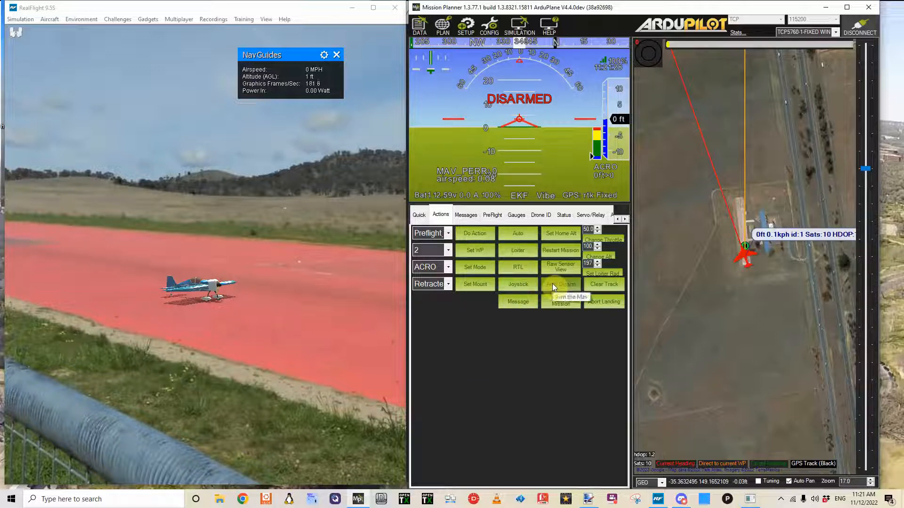
pyautogui.click(559, 283)
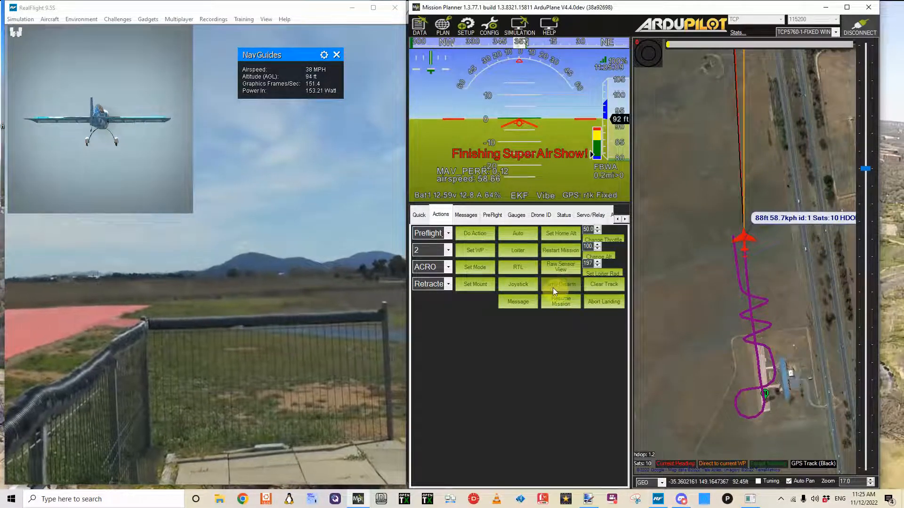
# Force-disarm the airborne plane through the Arm/Disarm error dialog
pyautogui.click(560, 283)
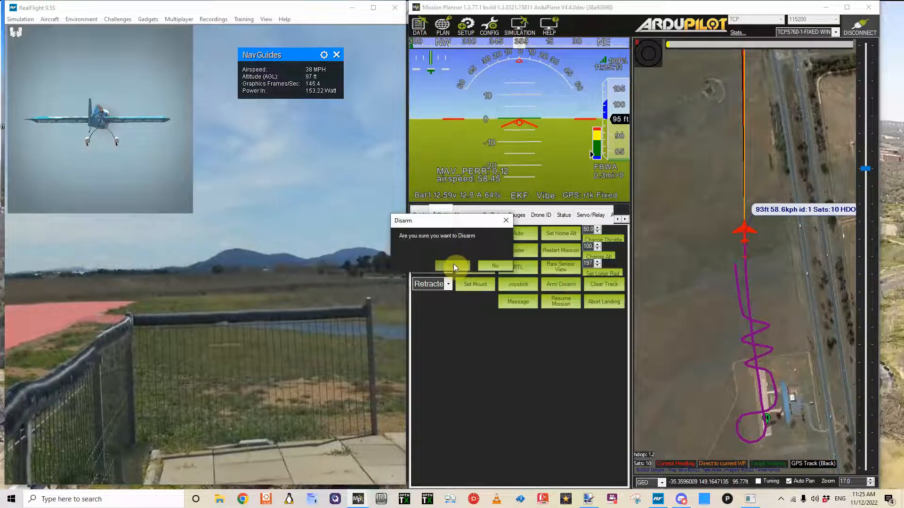
pyautogui.click(451, 265)
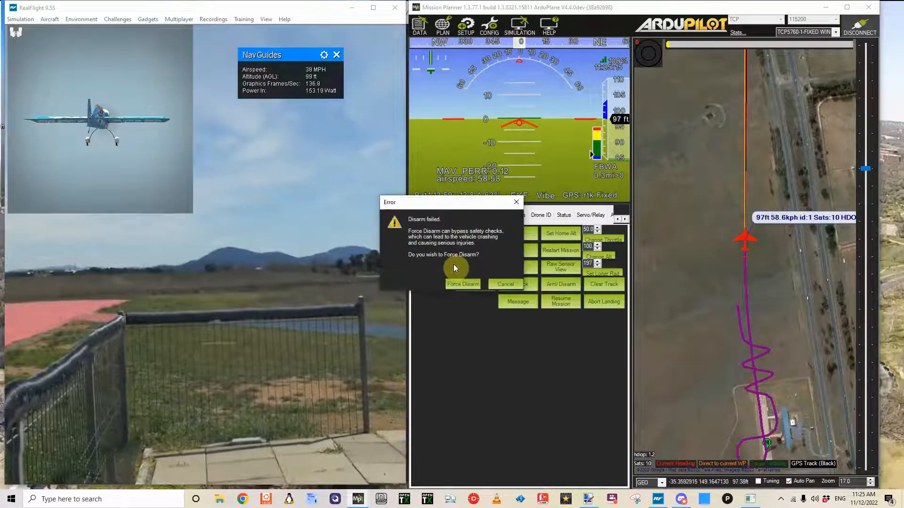
pyautogui.click(505, 283)
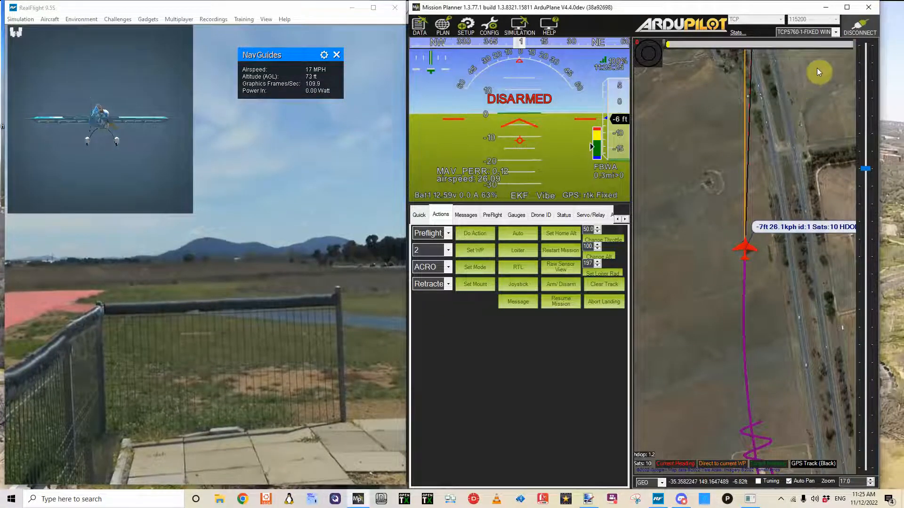
# Disconnect from the simulated autopilot and switch to Chrome
pyautogui.click(859, 32)
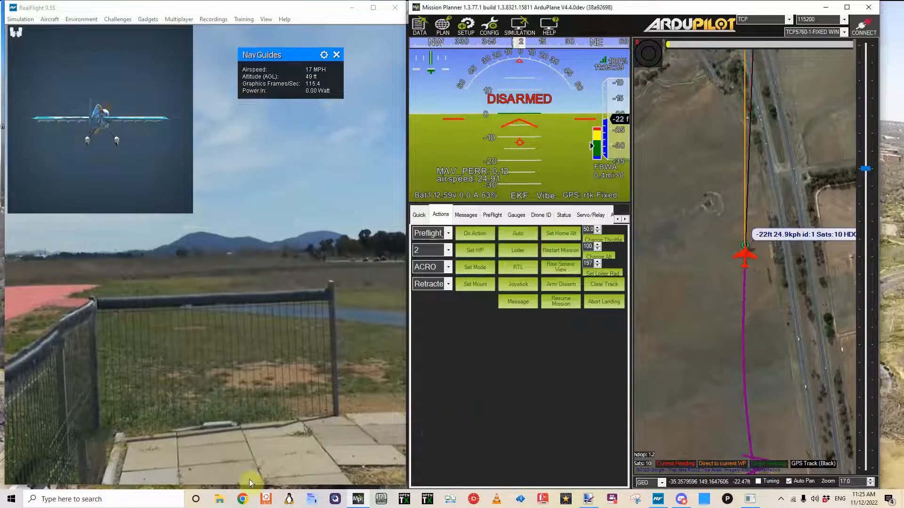
pyautogui.click(242, 499)
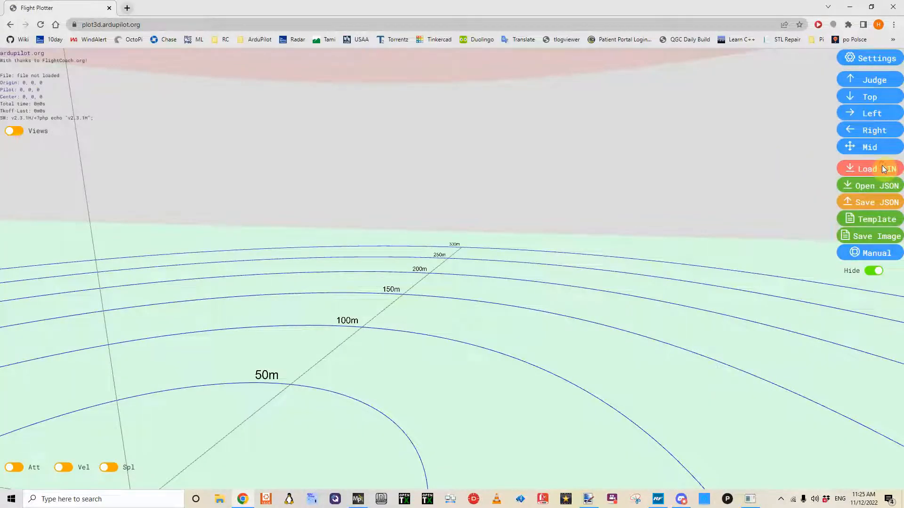
# Start Load BIN, refresh the Logs folder, and dismiss the site selection without loading
pyautogui.click(868, 168)
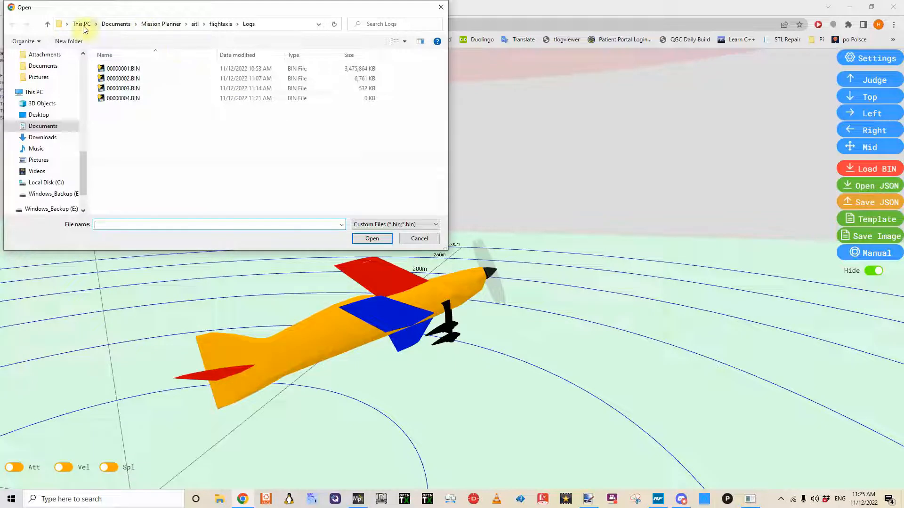
pyautogui.moveTo(172, 32)
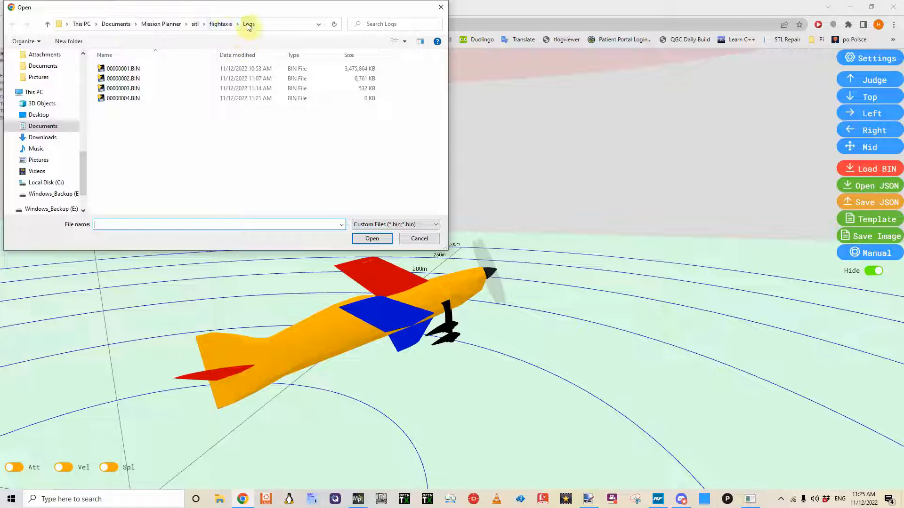
pyautogui.click(419, 238)
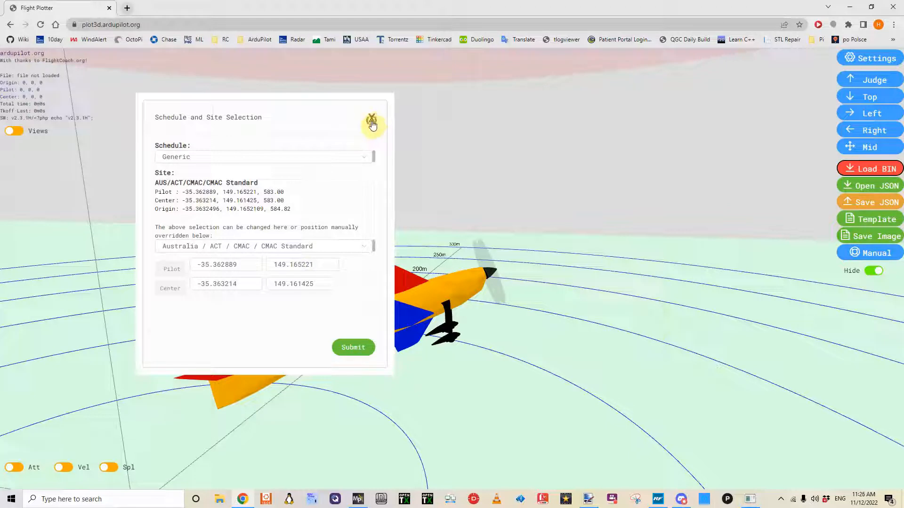
pyautogui.click(372, 119)
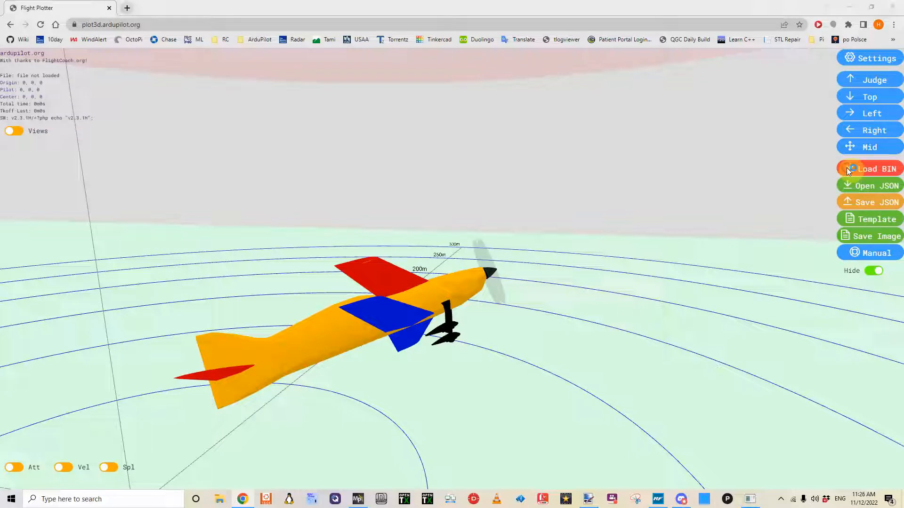
# Load 00000004.BIN from the sitl flightaxis Logs folder and submit the site settings to plot it
pyautogui.click(874, 168)
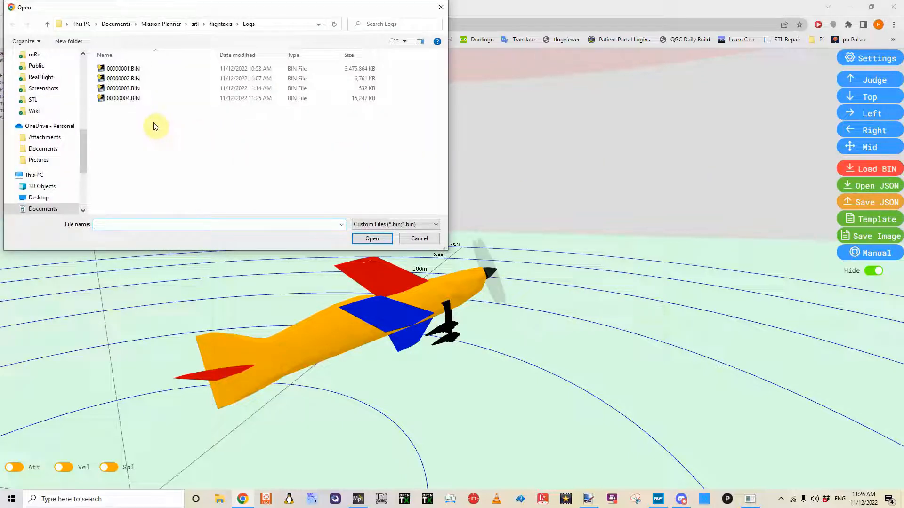
pyautogui.moveTo(129, 114)
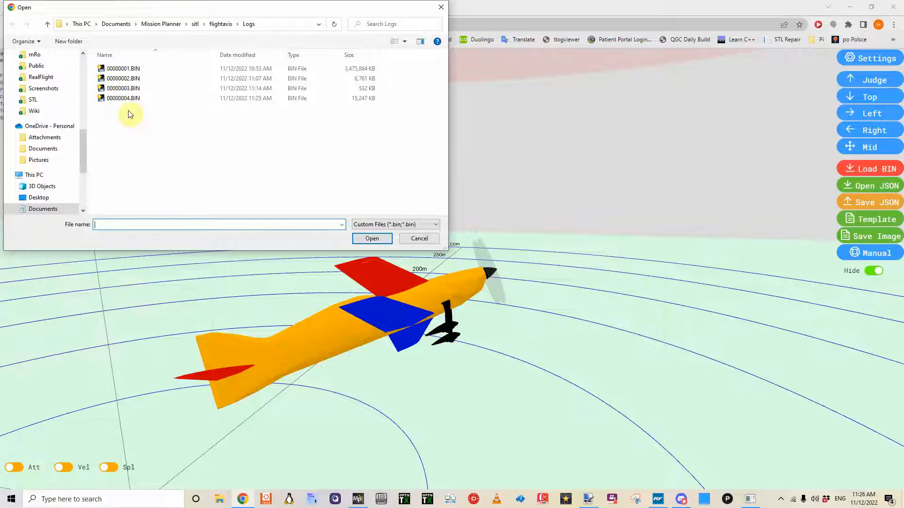
pyautogui.click(123, 98)
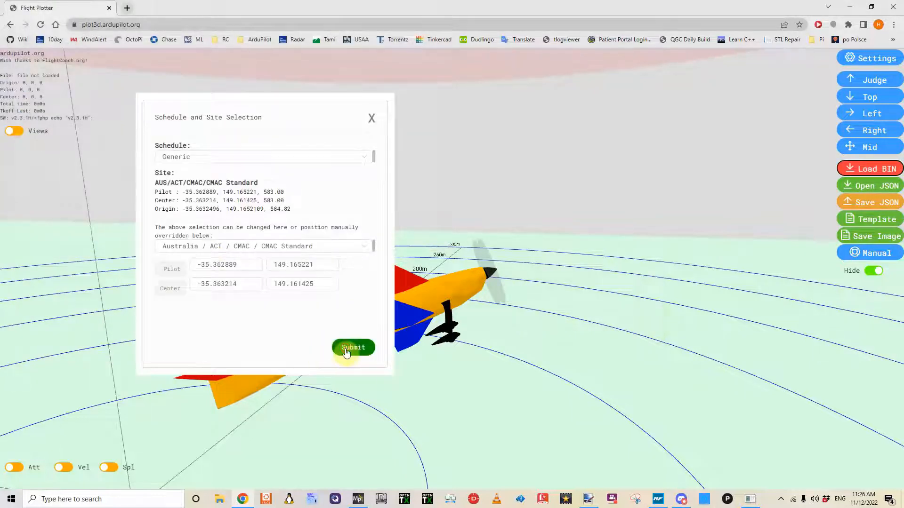
pyautogui.click(353, 347)
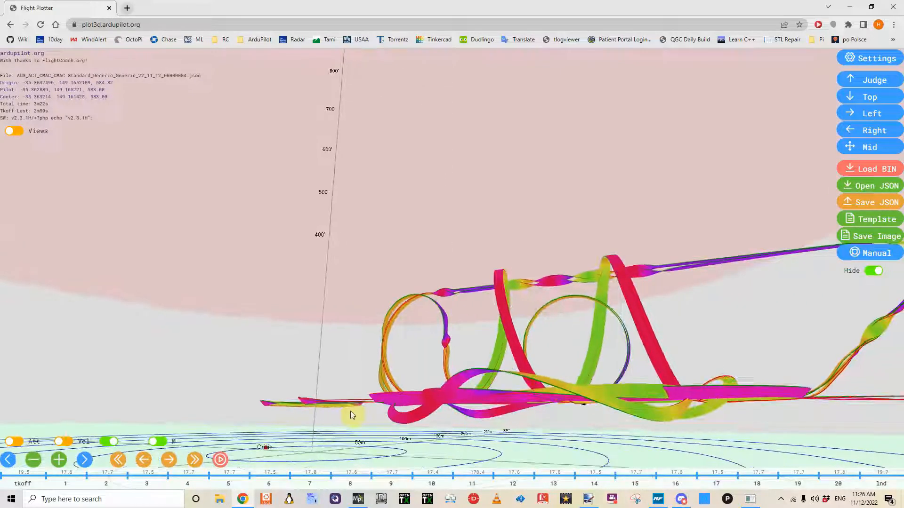
# Zoom out and orbit to view the whole airshow track above the site rings
pyautogui.moveTo(353, 415); pyautogui.dragTo(280, 401)
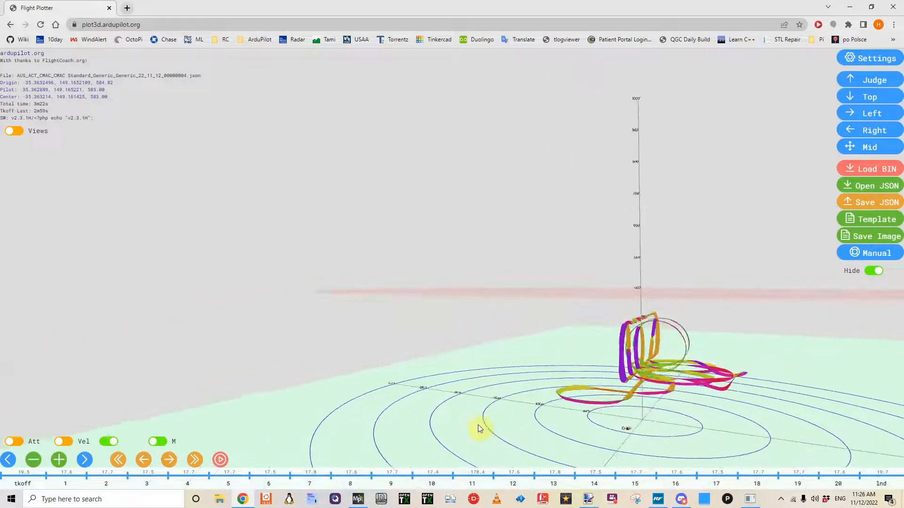
pyautogui.moveTo(478, 429); pyautogui.dragTo(421, 426)
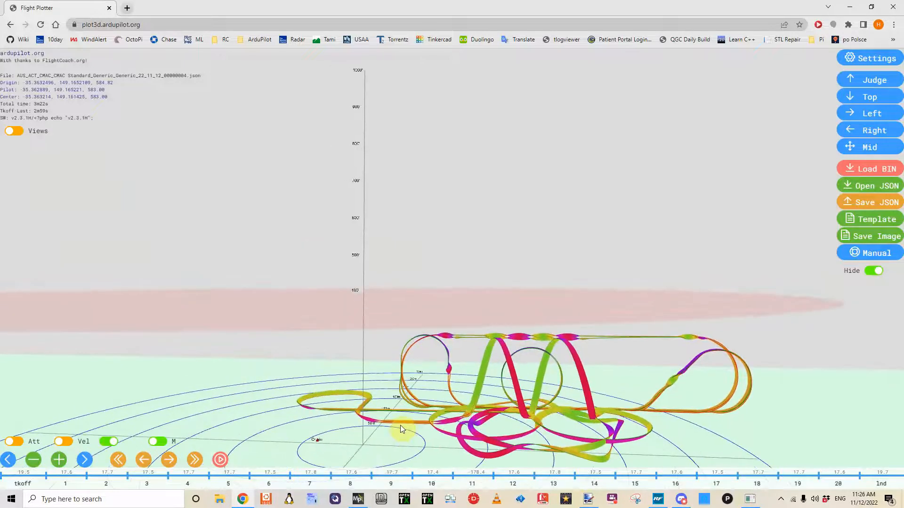
pyautogui.click(143, 459)
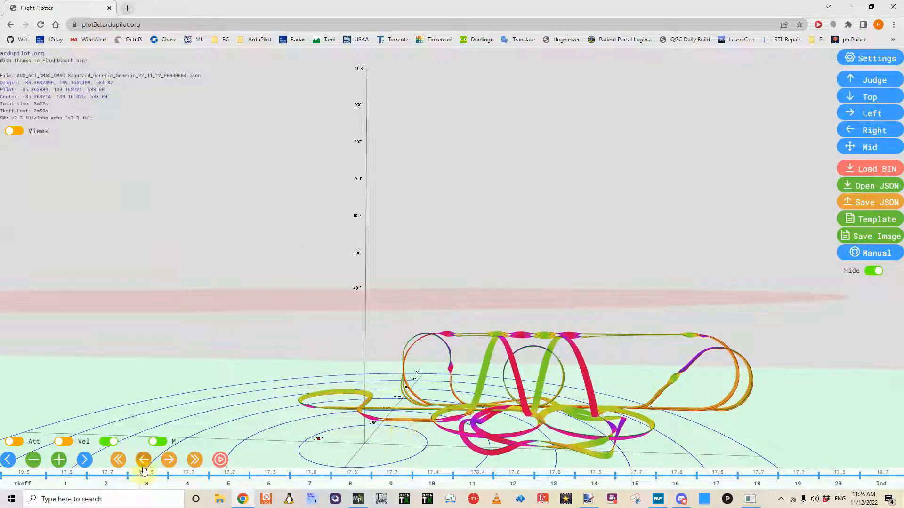
pyautogui.click(220, 459)
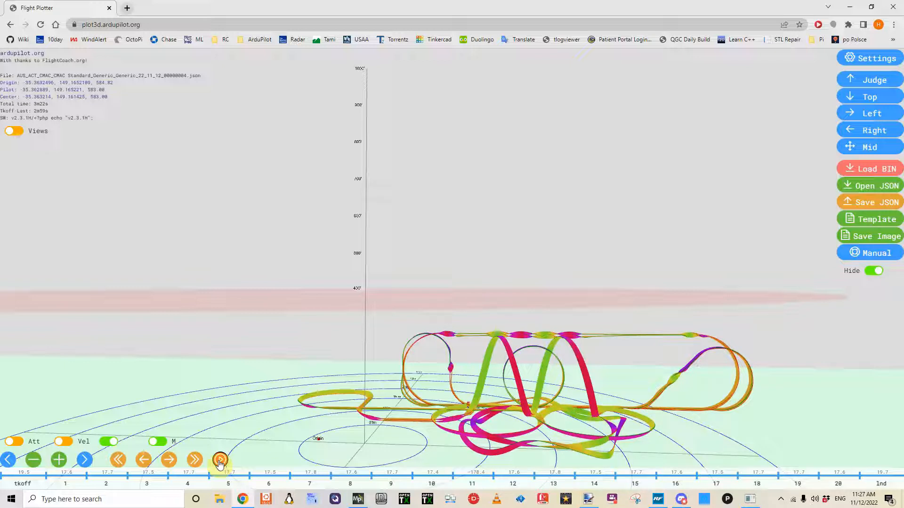
pyautogui.click(219, 459)
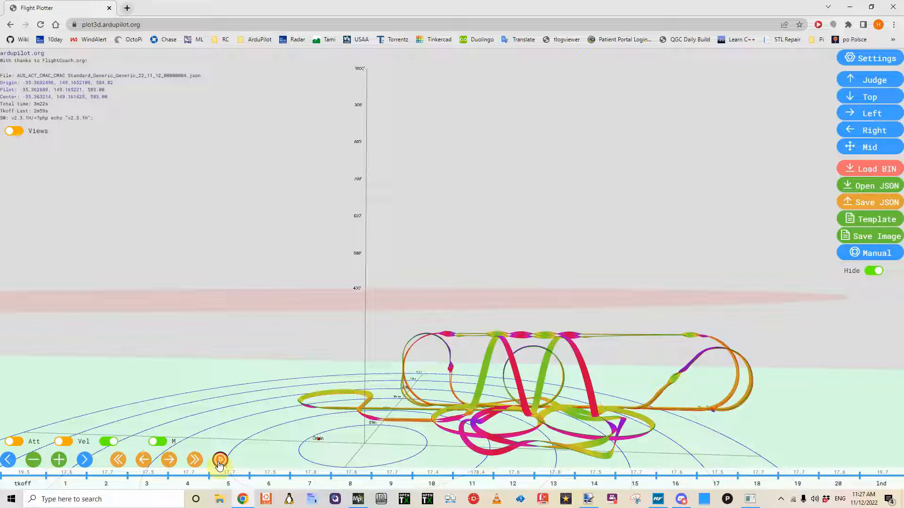
pyautogui.click(219, 459)
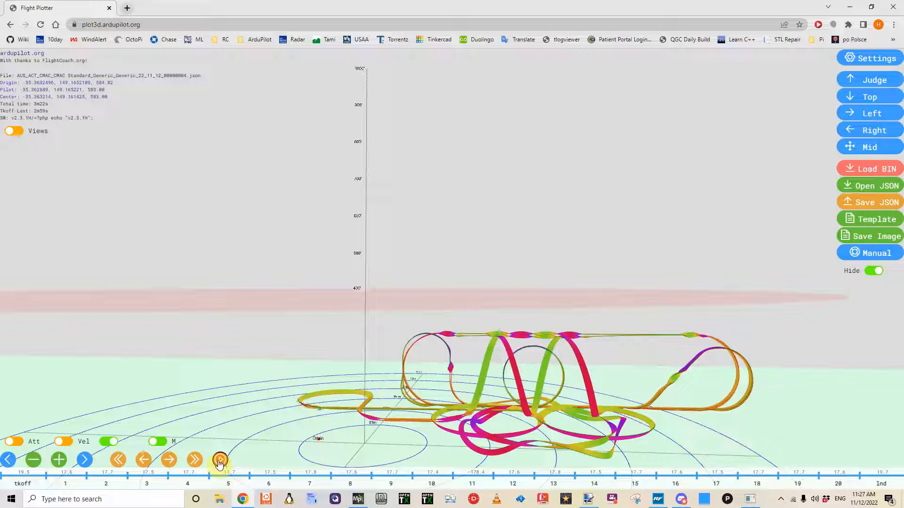
pyautogui.click(219, 460)
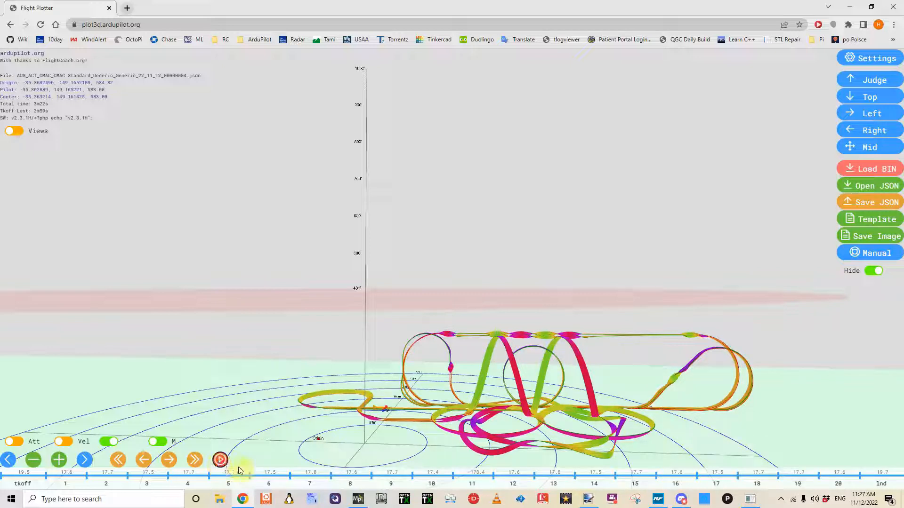